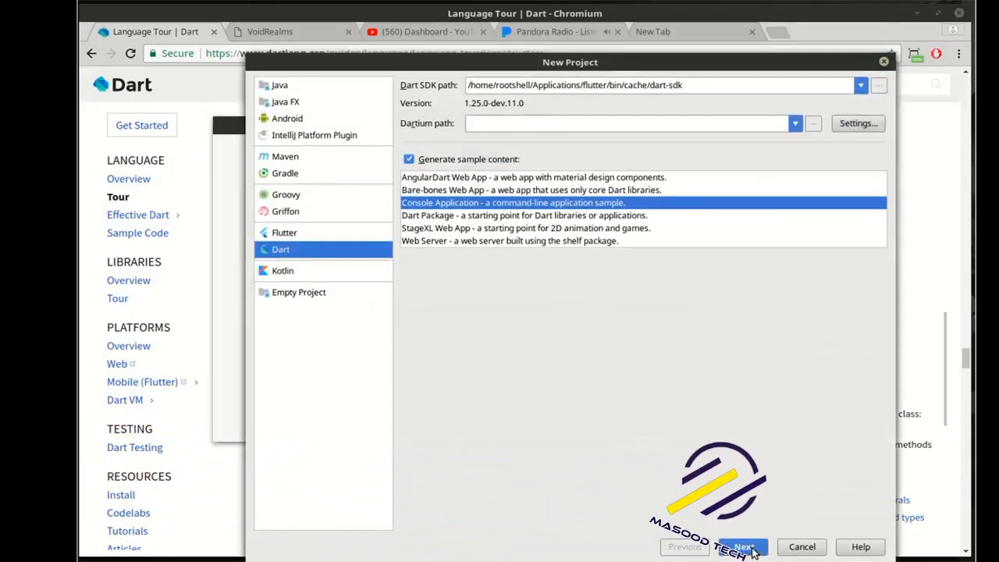
Advance the Dart console-application wizard and start naming the project
left_click(742, 546)
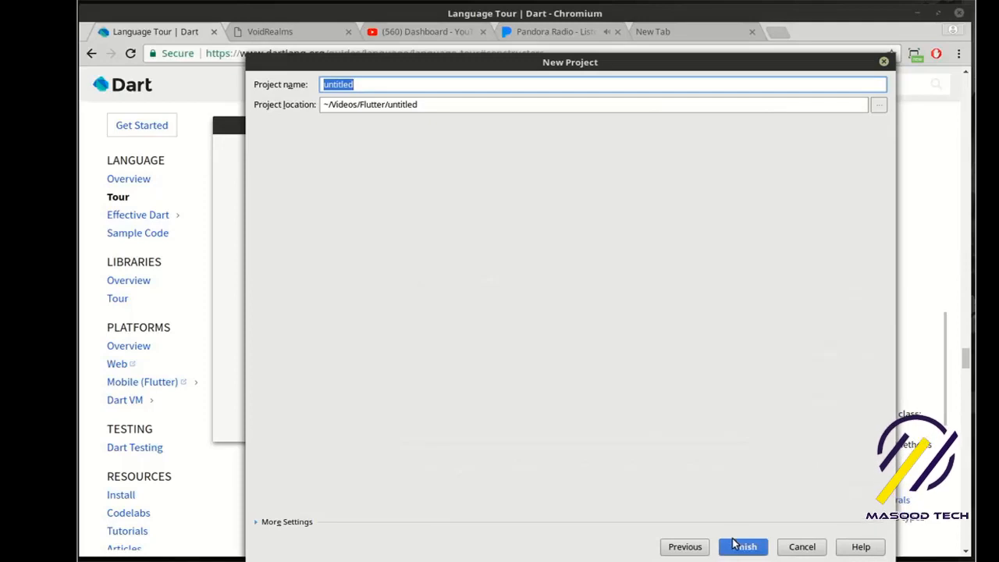
type("cl")
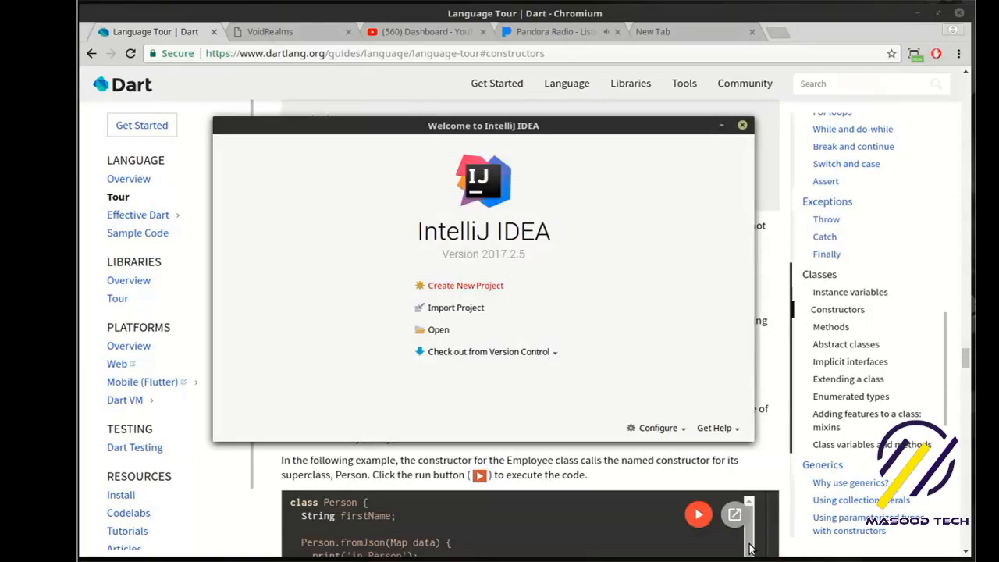
Show the Classes section of the Dart language tour in Chromium
left_click(438, 330)
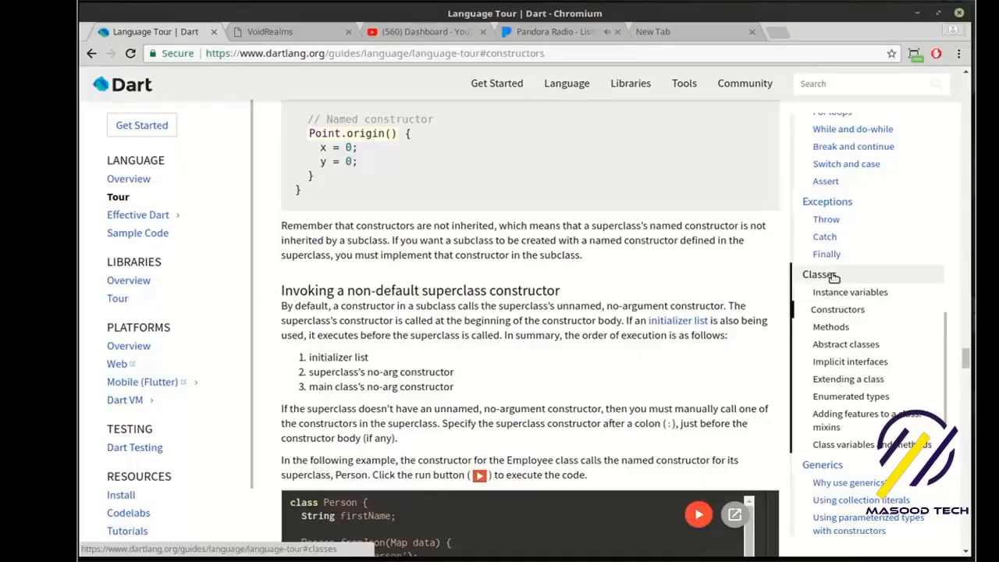
left_click(837, 309)
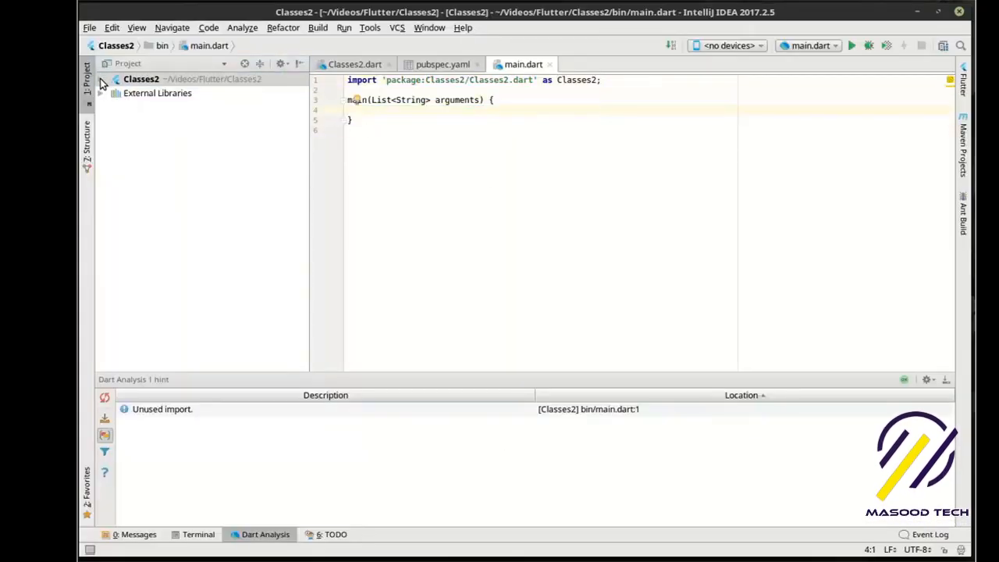
Create a new Dart file house.dart in the bin folder
right_click(143, 122)
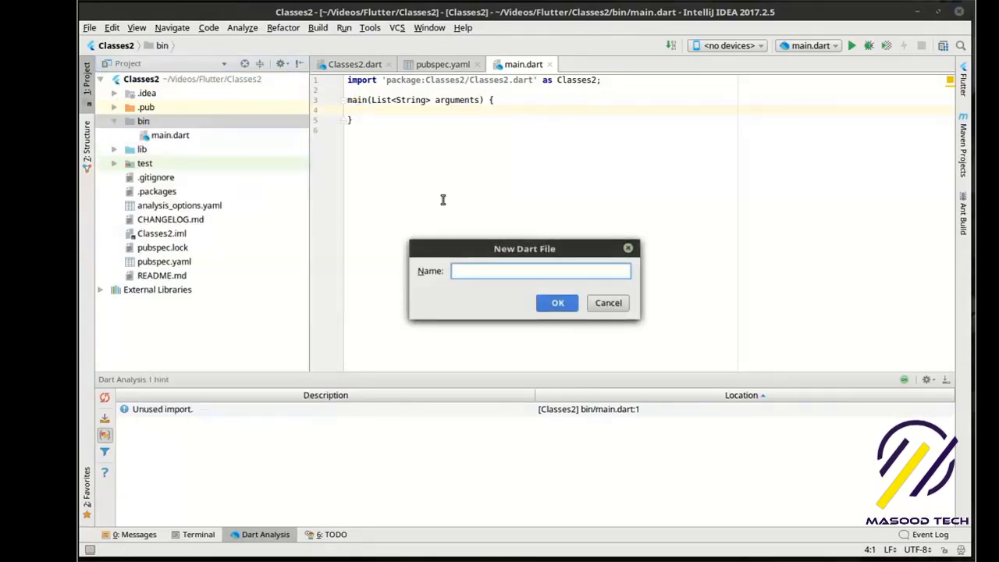
type("house.ha")
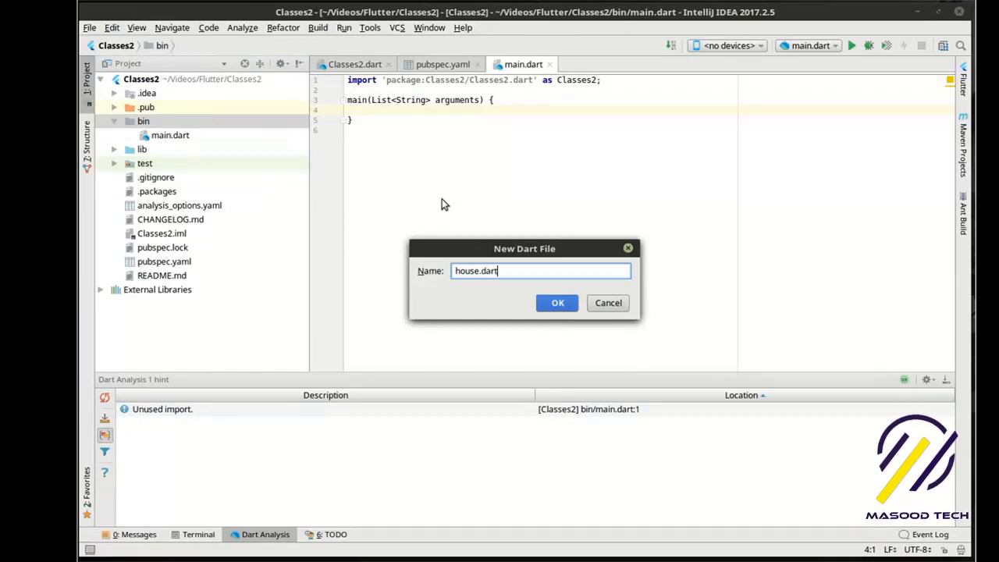
left_click(557, 302)
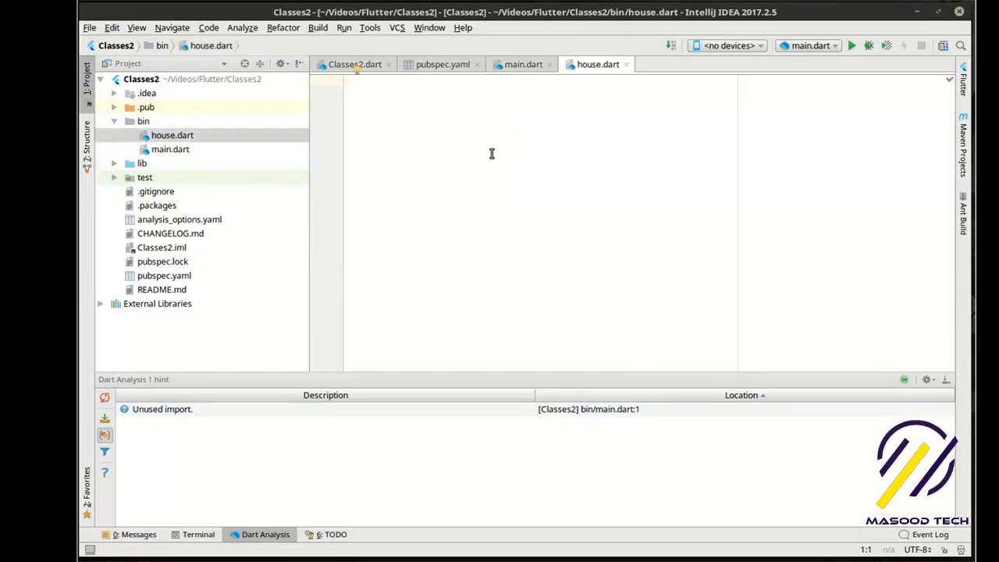
Write class house with int width = 0 and int length = 0 fields
type("class")
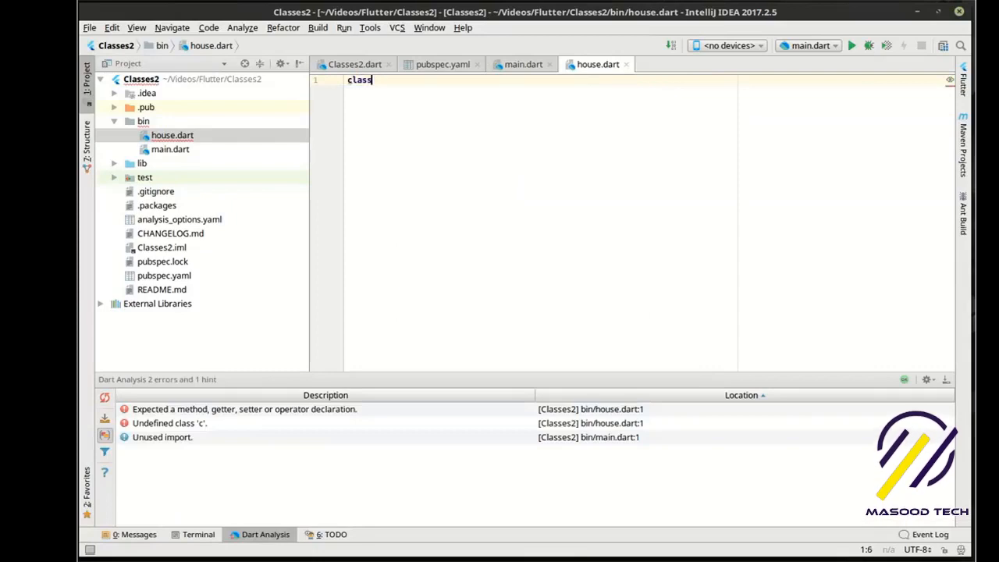
type("house")
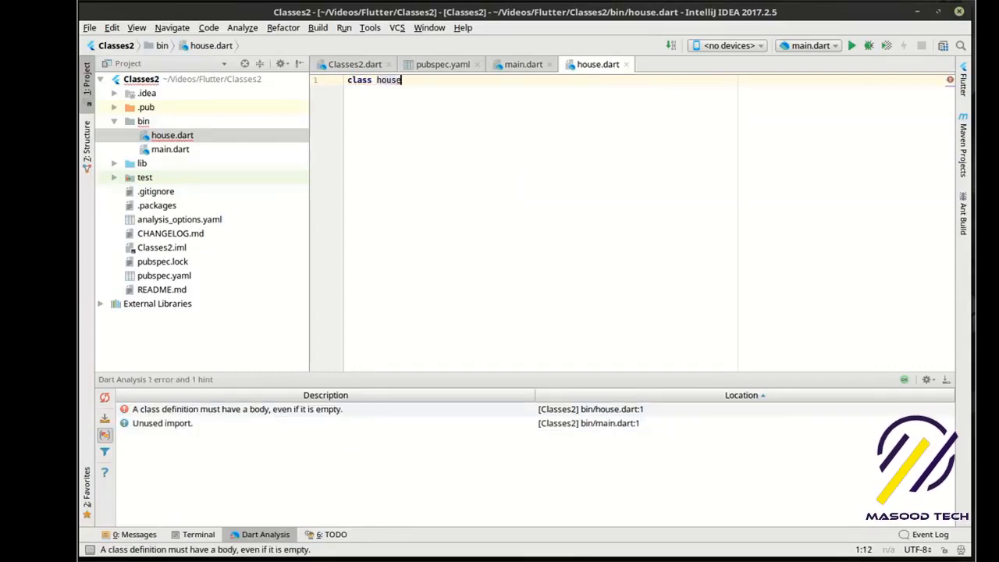
type("{")
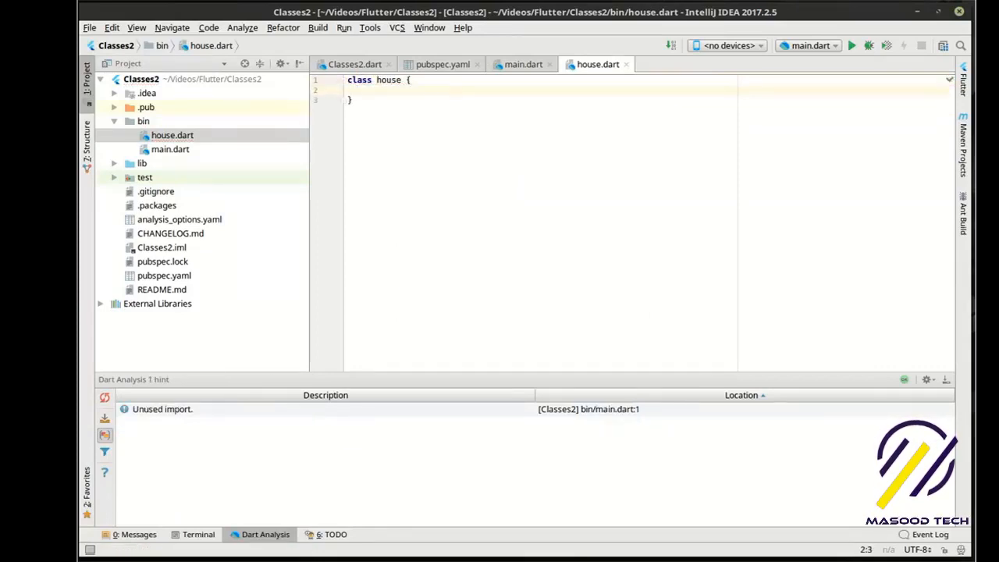
type("int")
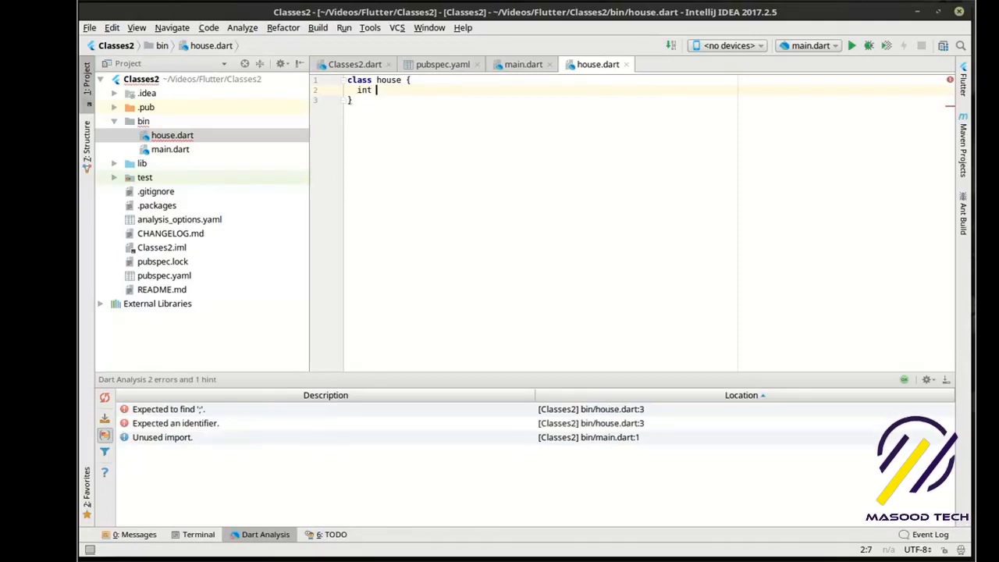
type("width")
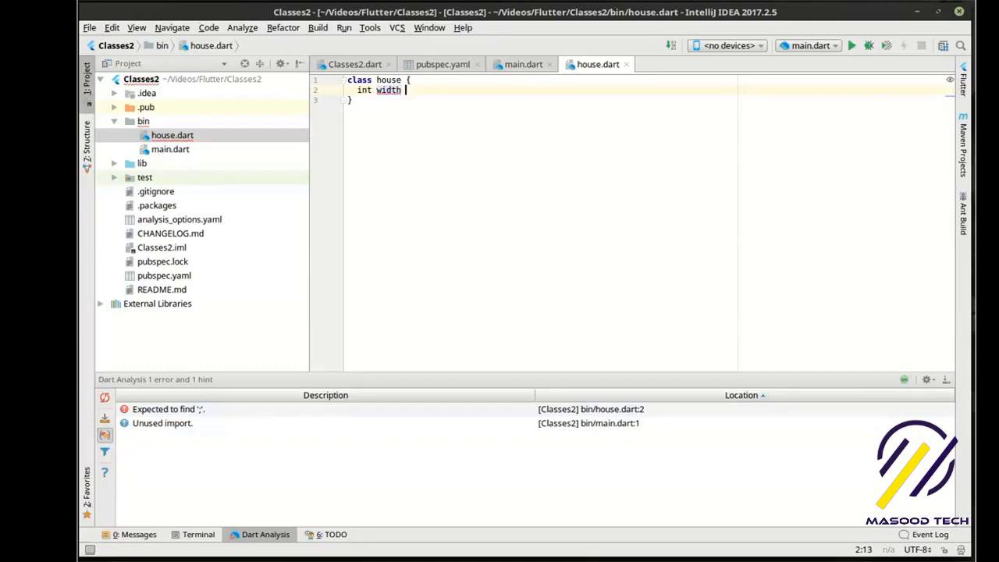
type("= 0;")
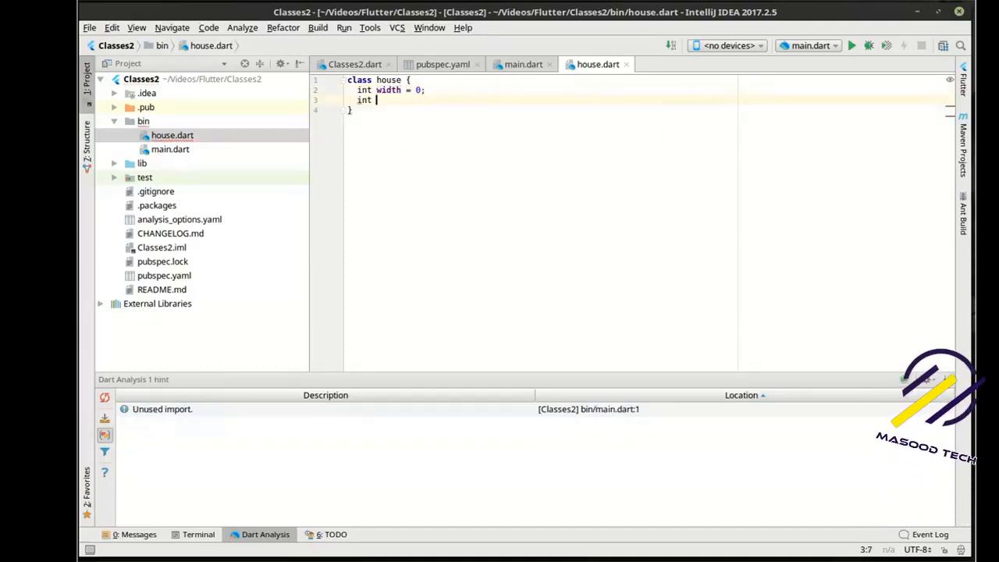
type("lenght")
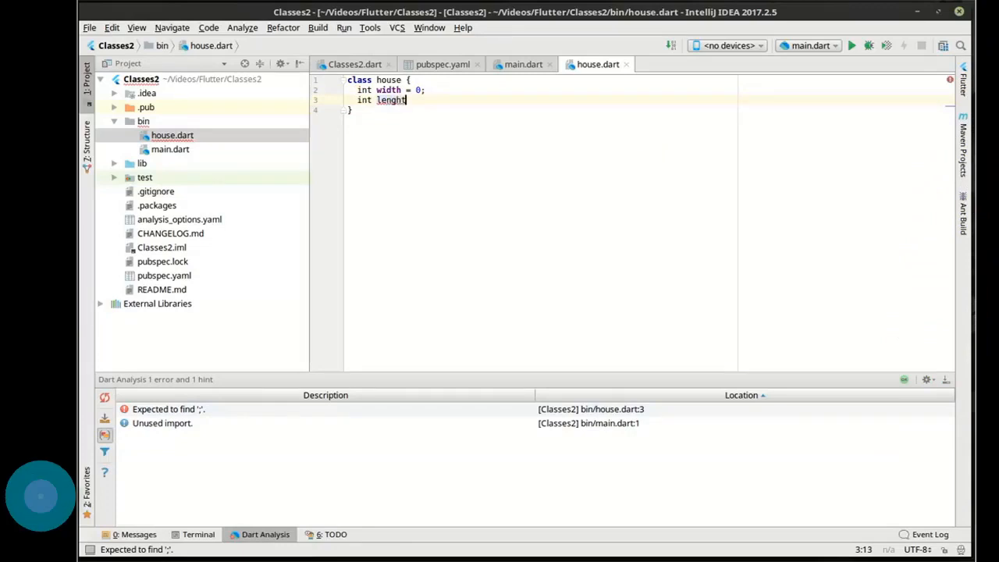
type("length")
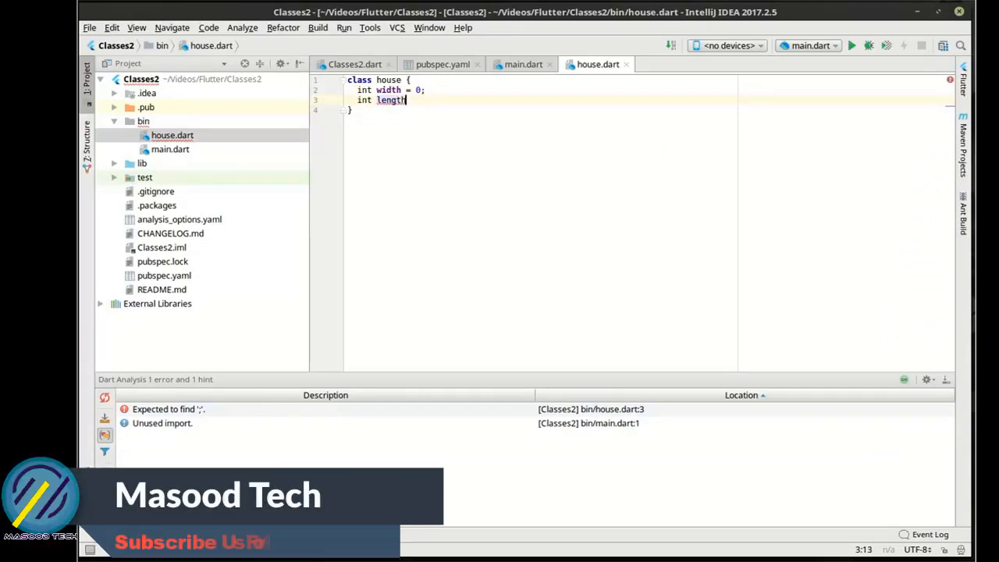
type("= 0;")
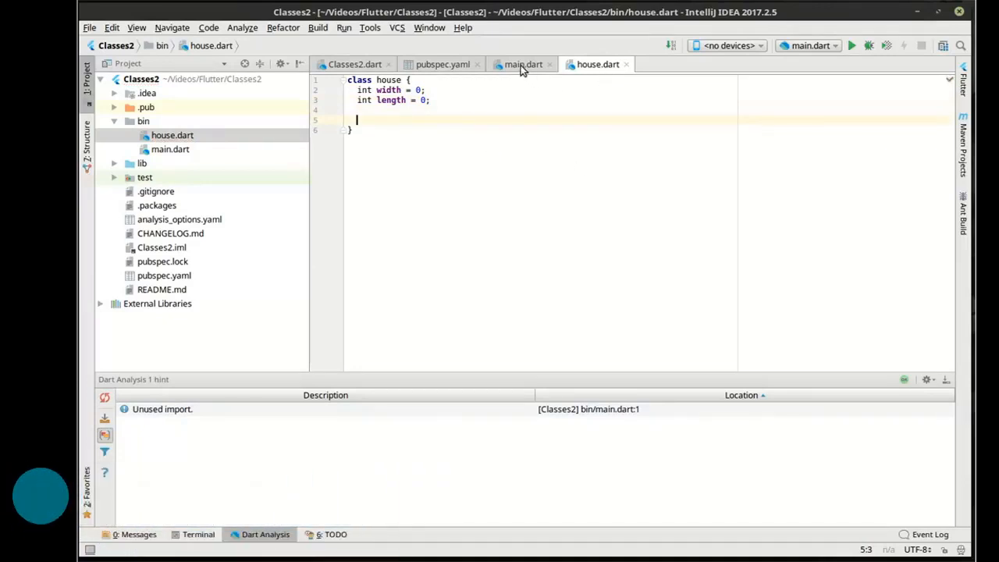
In main.dart create house house1 = new house() and run the program
left_click(523, 64)
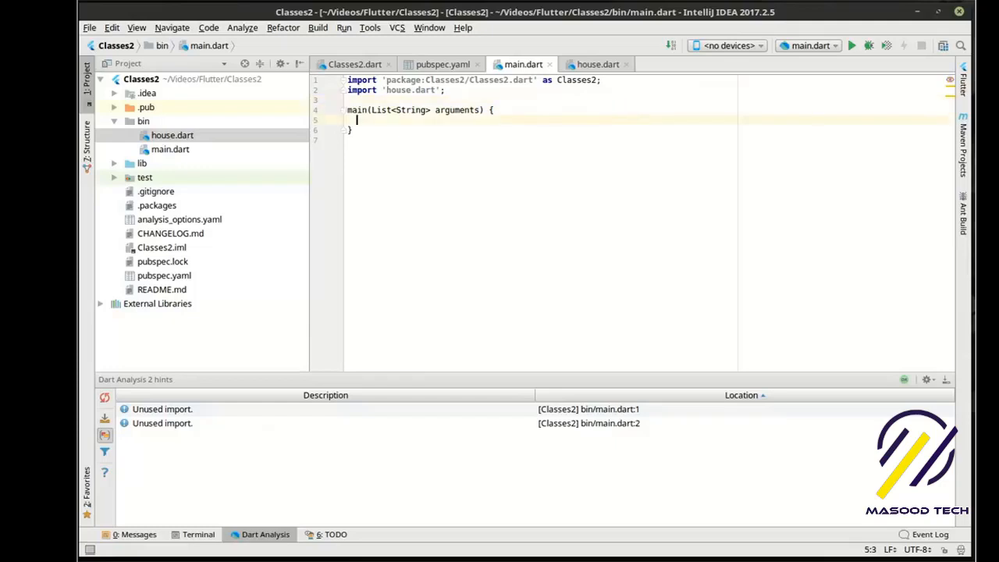
type("house house1 = new house();")
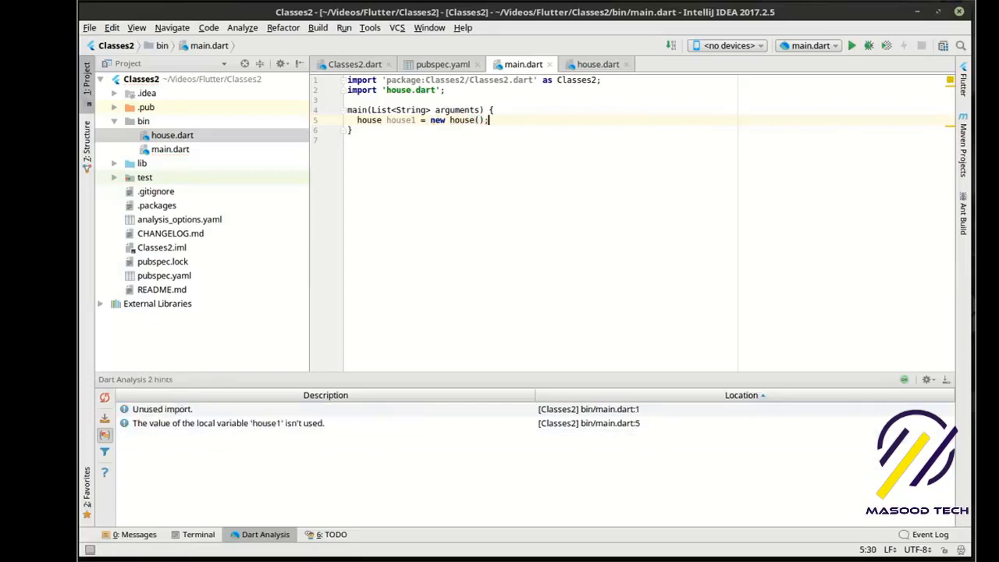
left_click(853, 45)
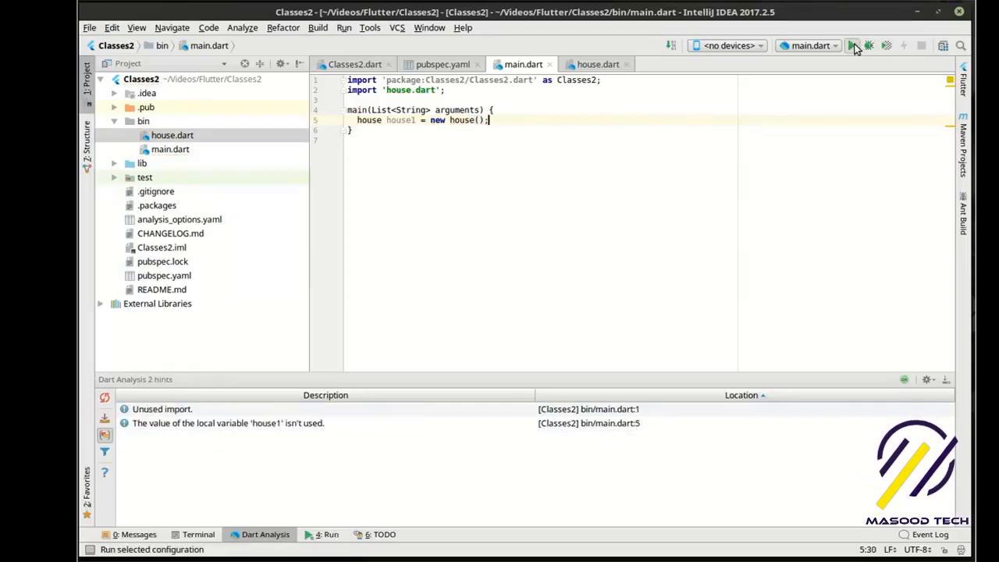
left_click(853, 45)
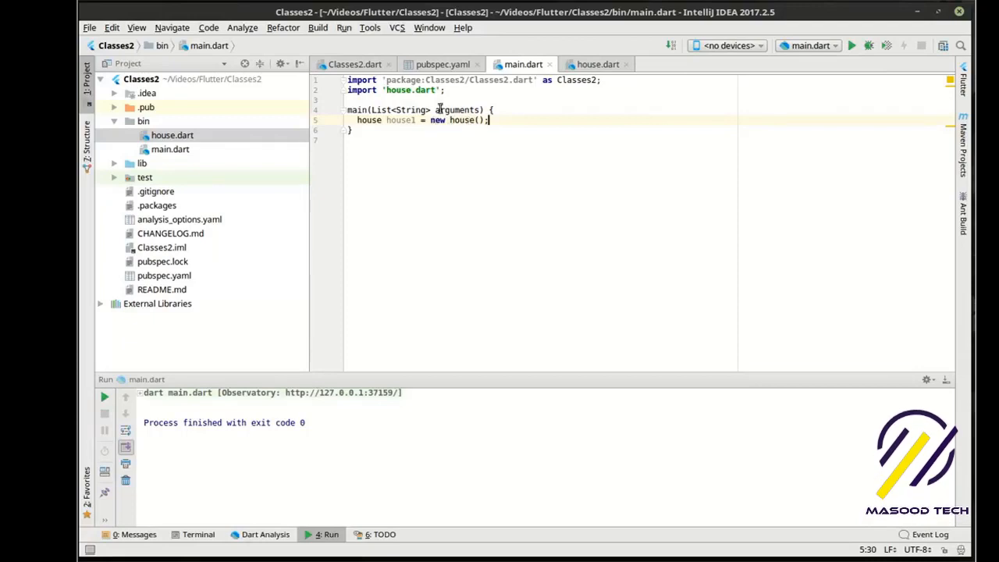
double_click(172, 135)
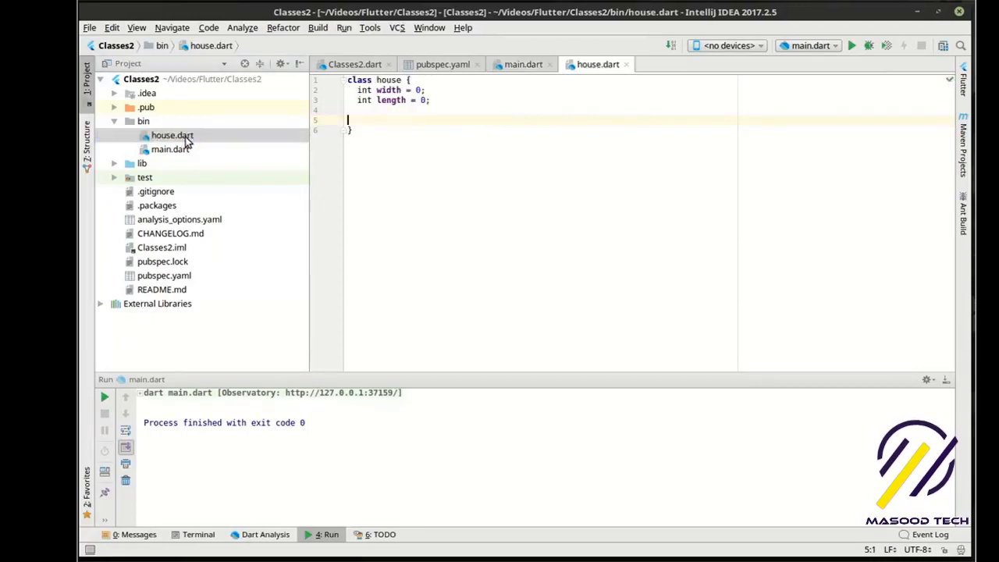
left_click(523, 64)
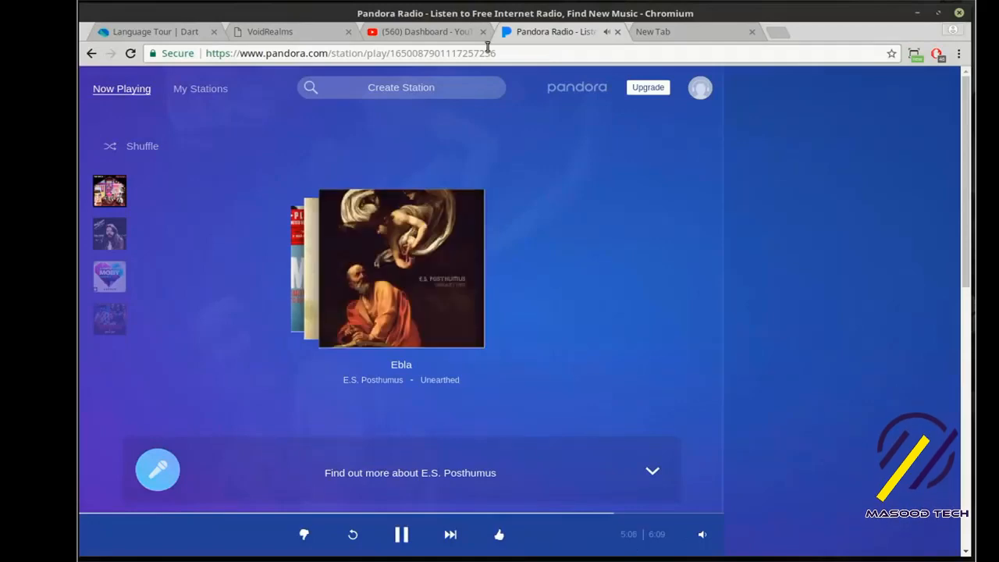
left_click(421, 31)
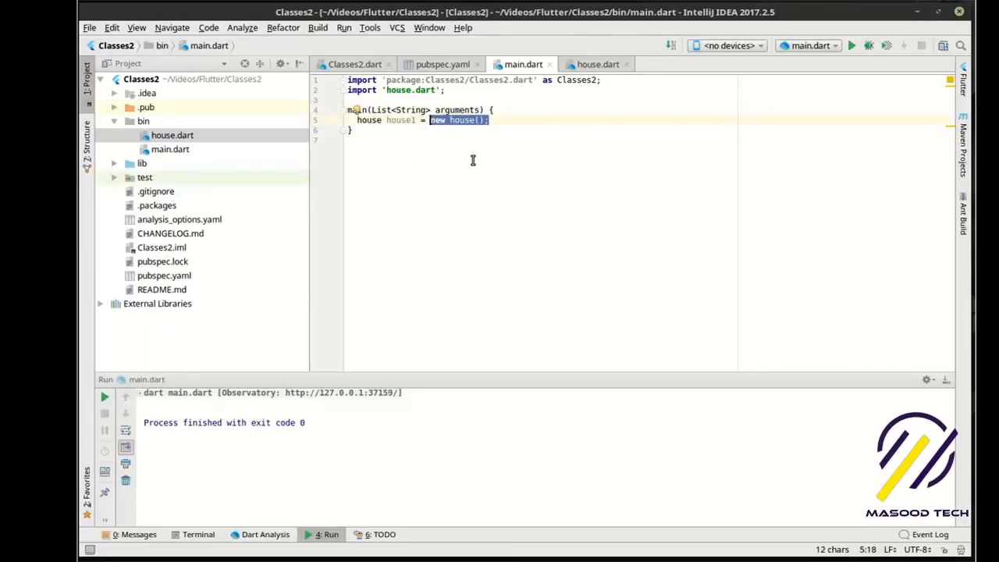
Add a house() constructor with a return statement to the house class
left_click(598, 64)
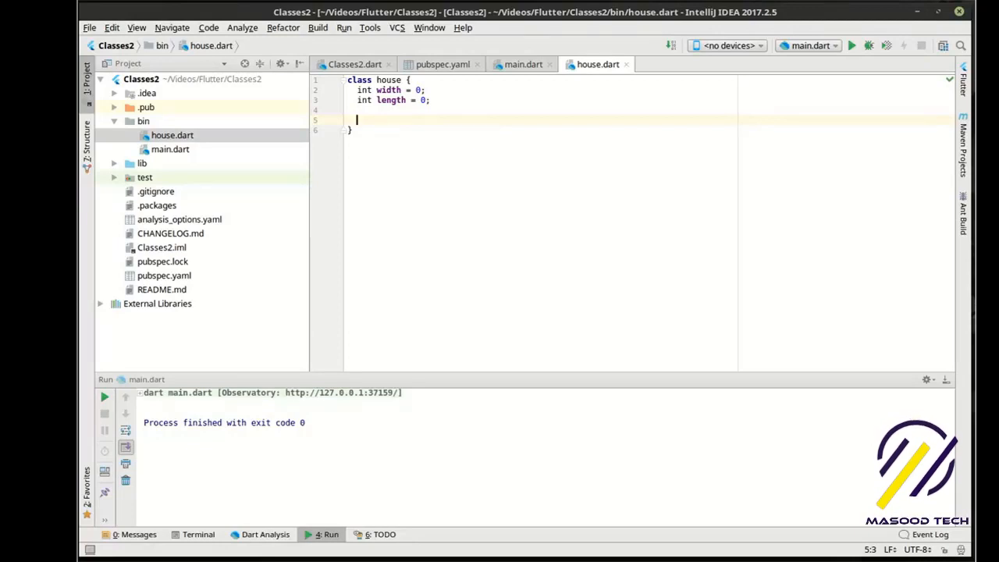
mouse_move(788, 24)
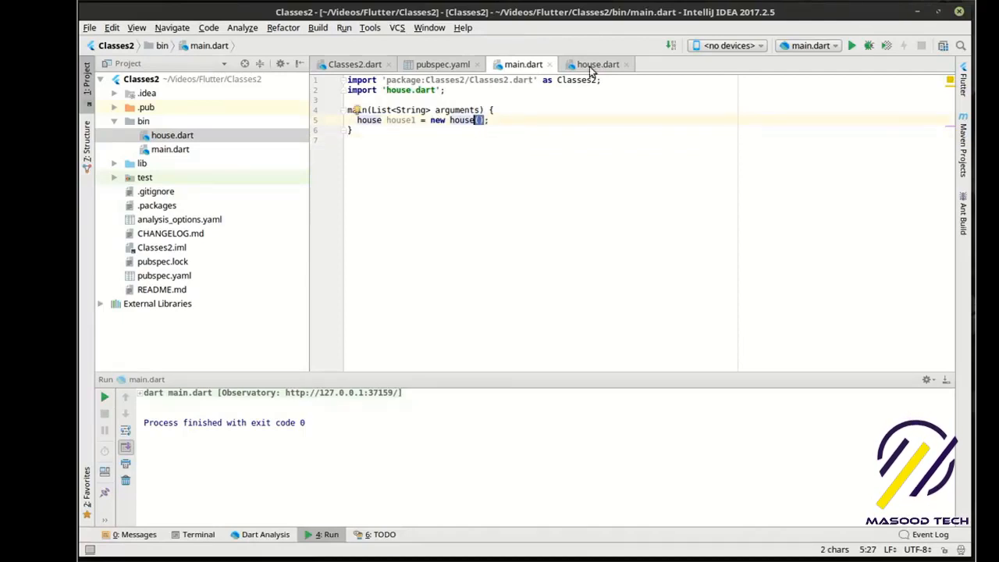
left_click(598, 64)
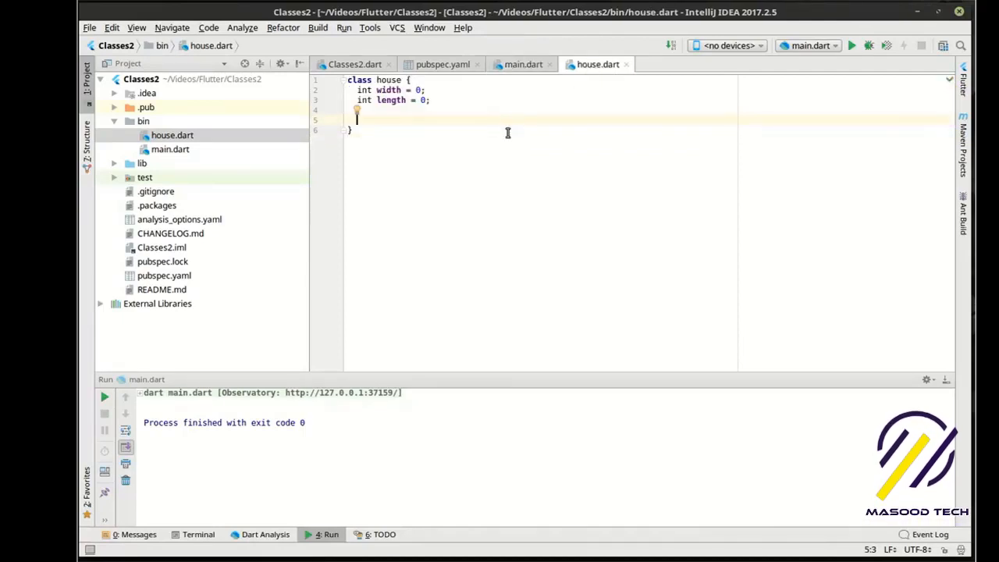
type("house() {")
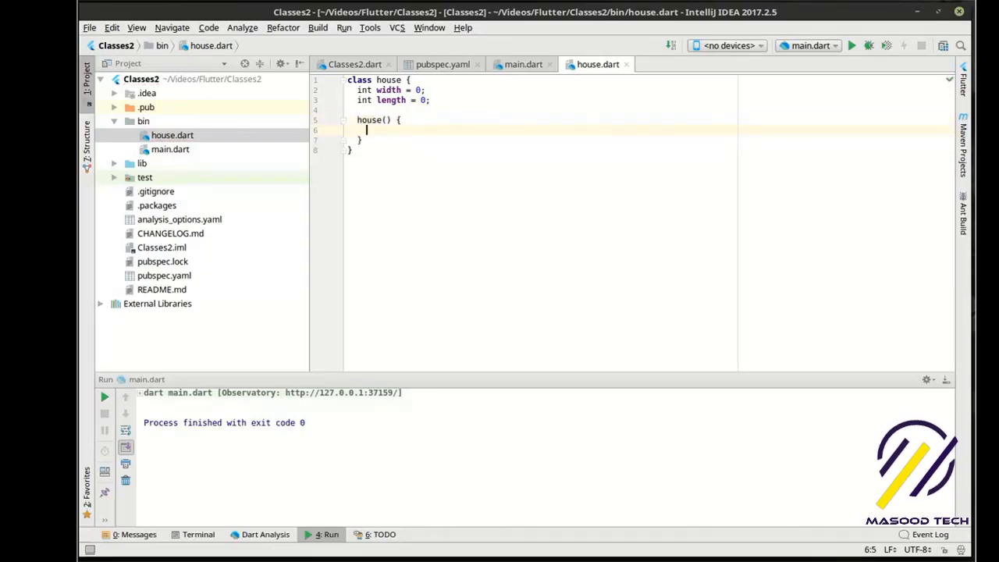
type("return;")
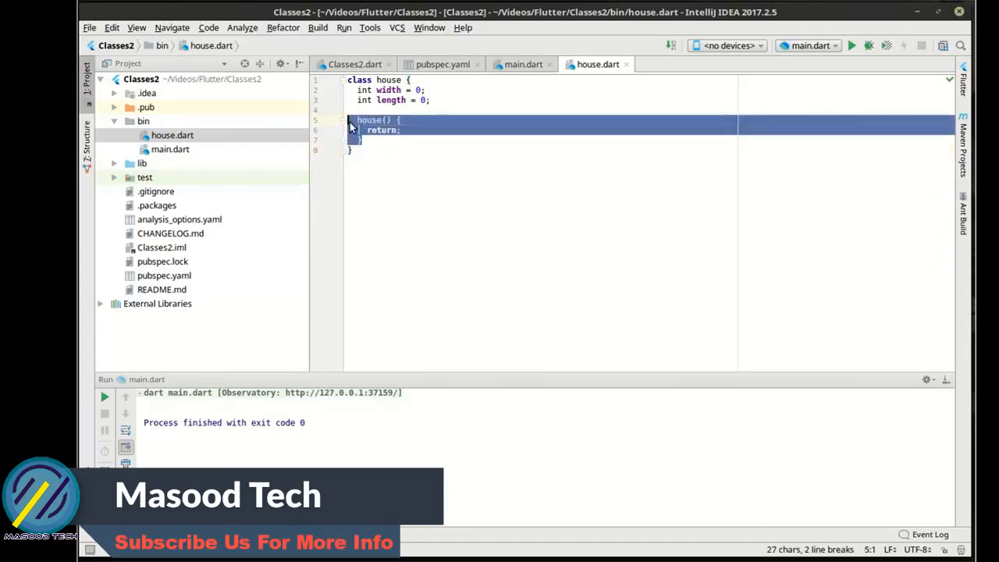
key("Delete")
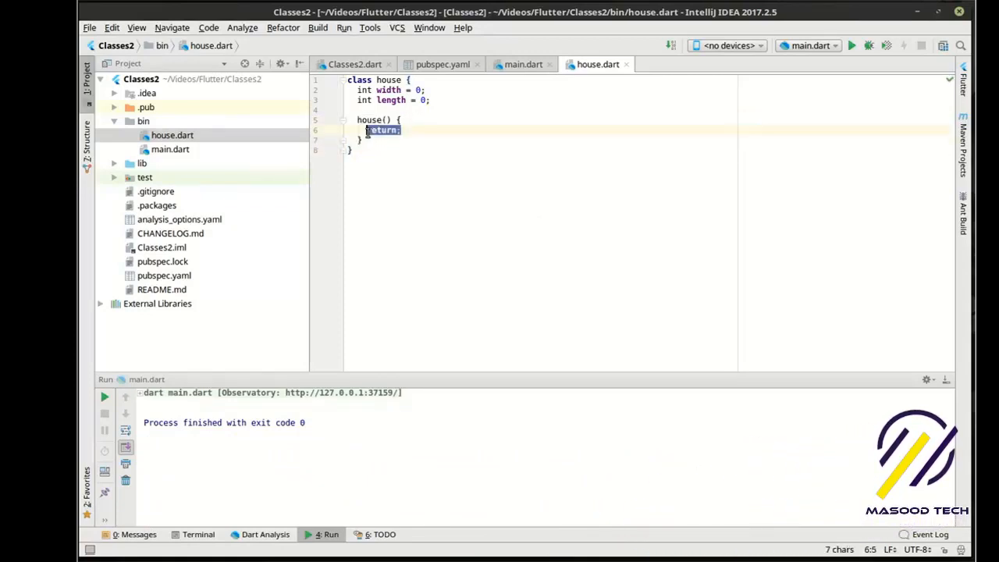
Make the house() constructor print 'Constructed!!!'
type("print")
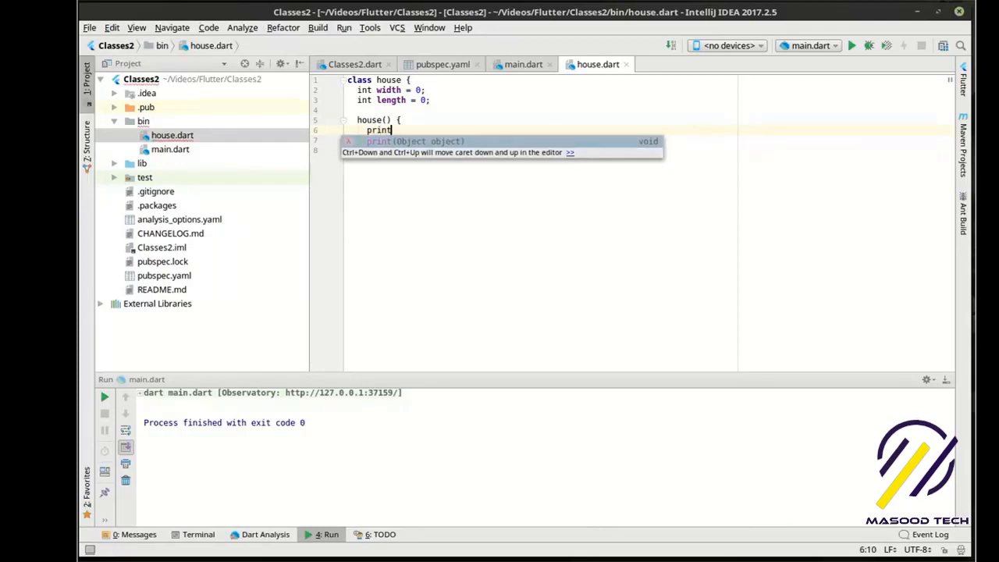
key("Enter")
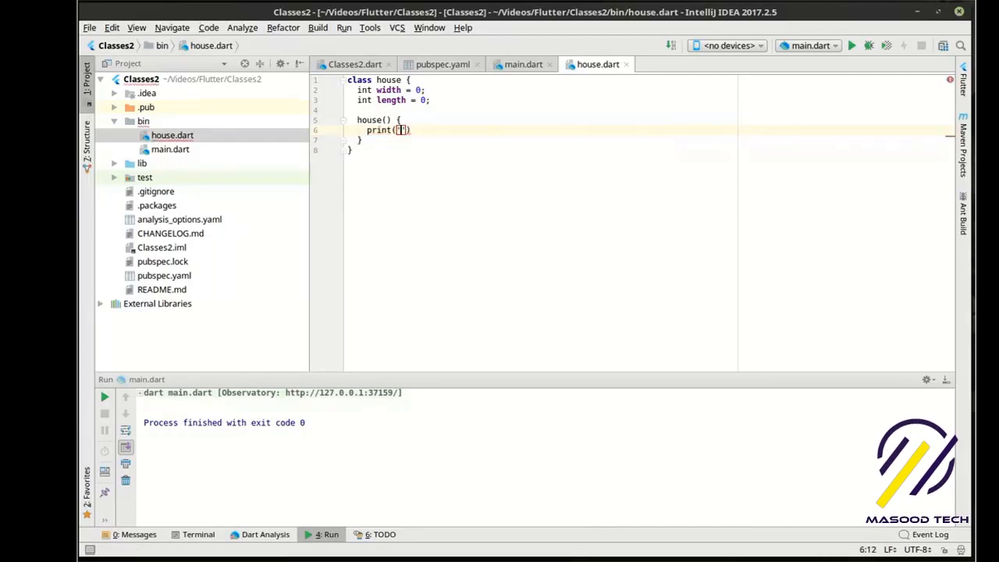
type("q")
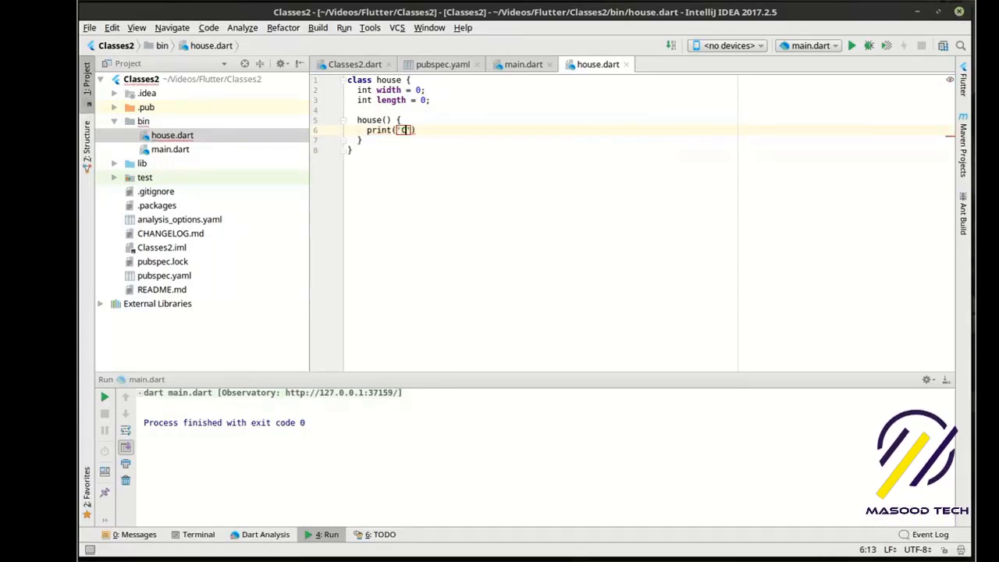
type("Constructed!")
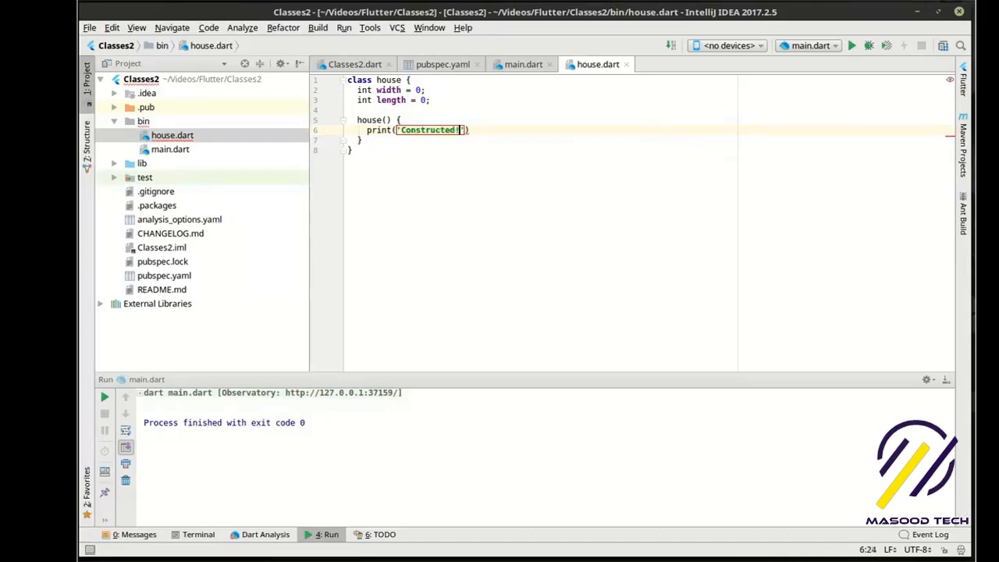
type("!!!!")
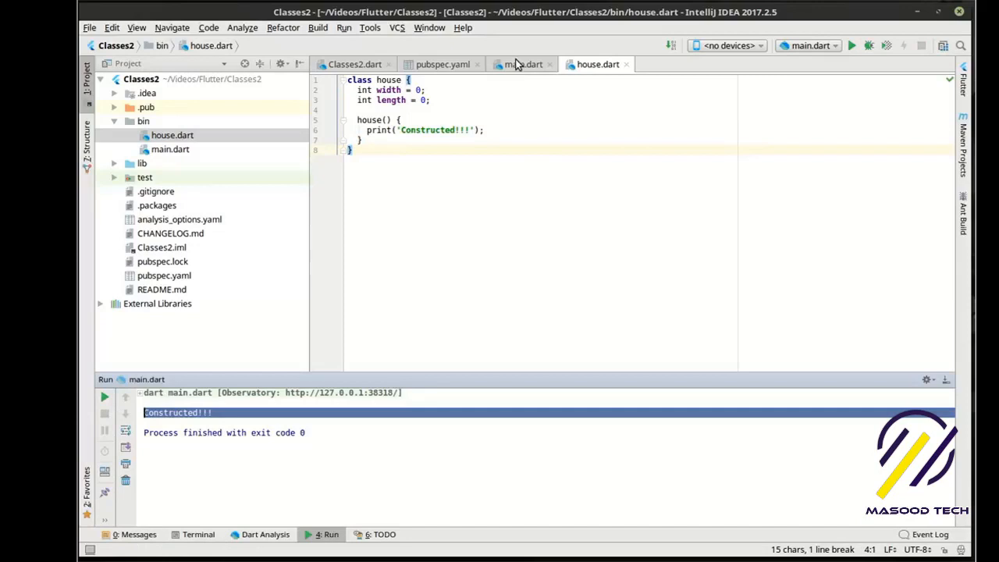
Retype the new keyword in house house1 = new house() in main.dart
left_click(523, 64)
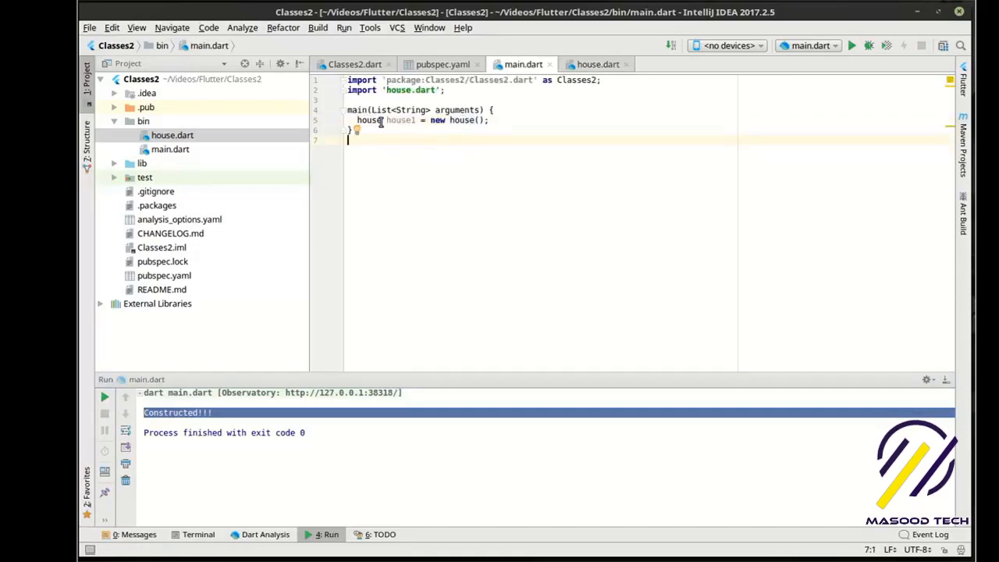
double_click(368, 119)
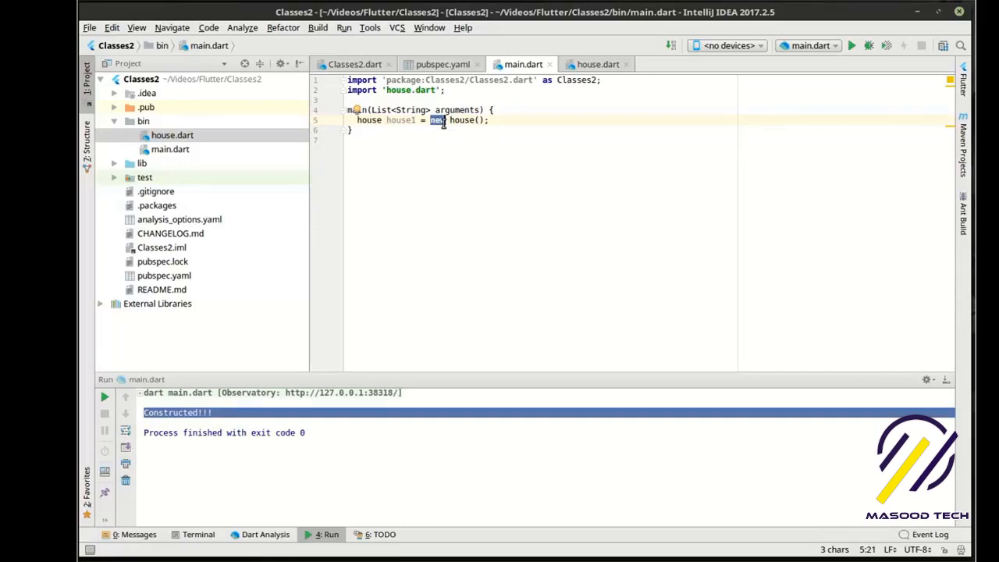
type("new")
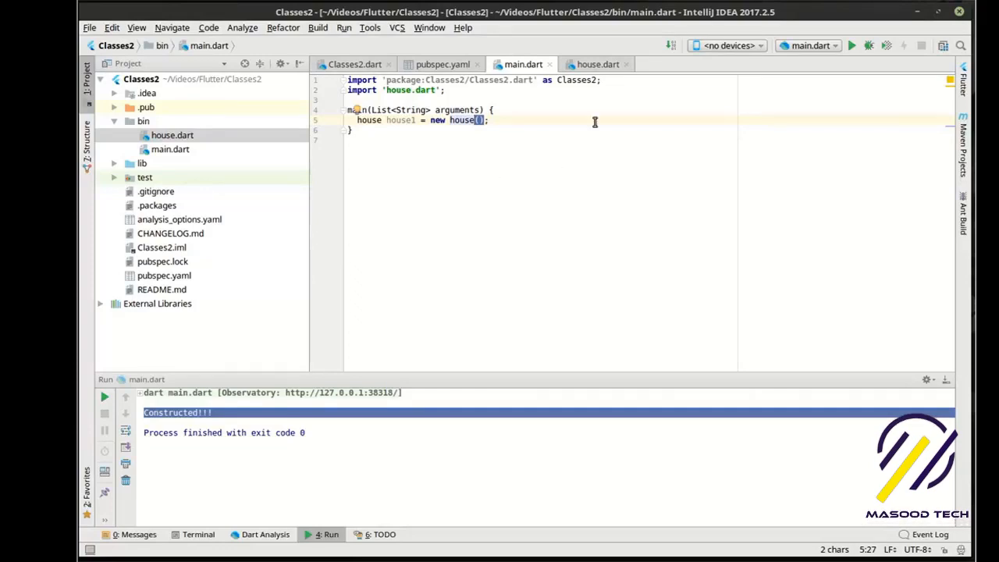
left_click(598, 64)
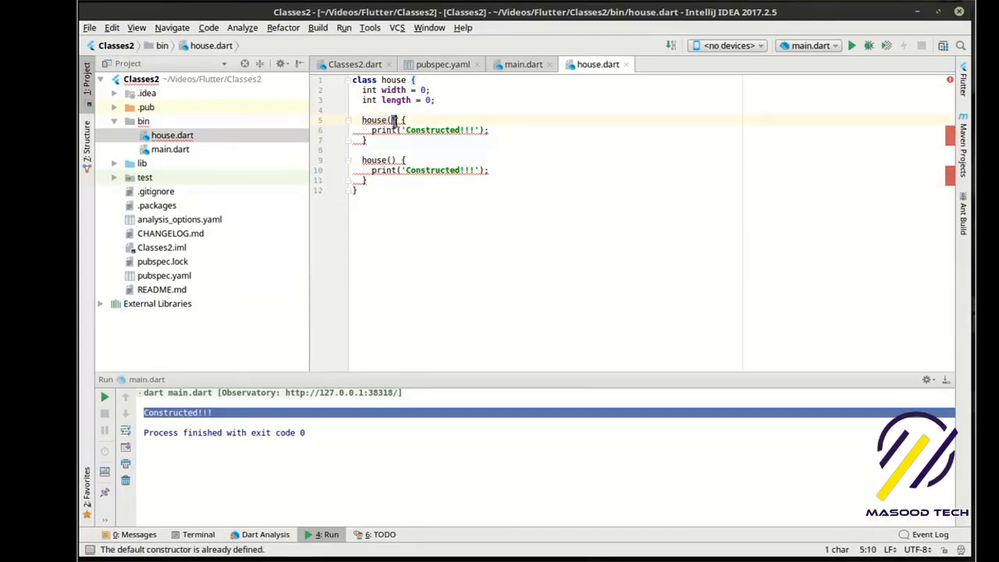
Inspect the duplicate default constructor error on house()
left_click(392, 159)
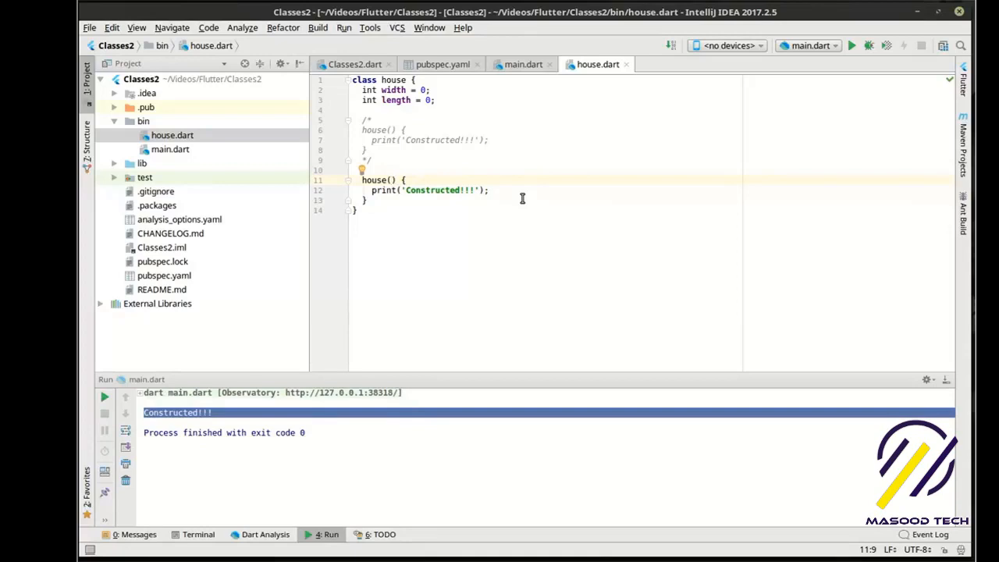
Change the constructor to house(int w, int l) assigning width = w and length = l
type("int w, int")
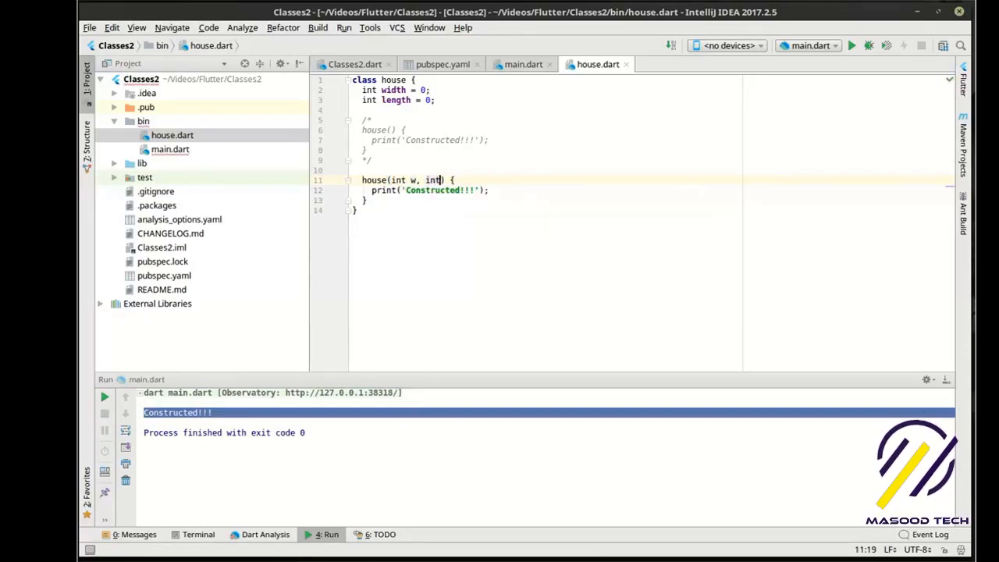
type("l")
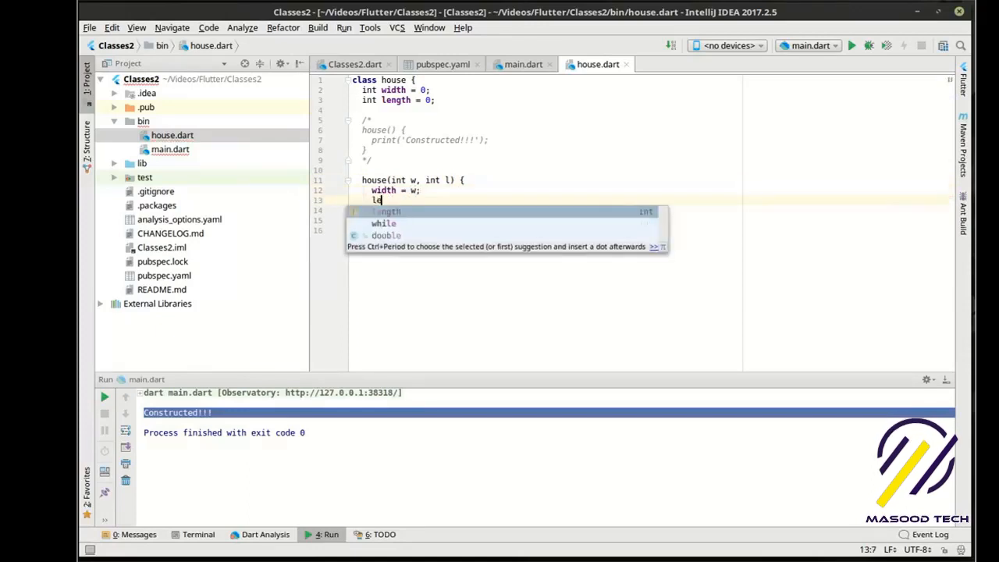
type("ength = l;")
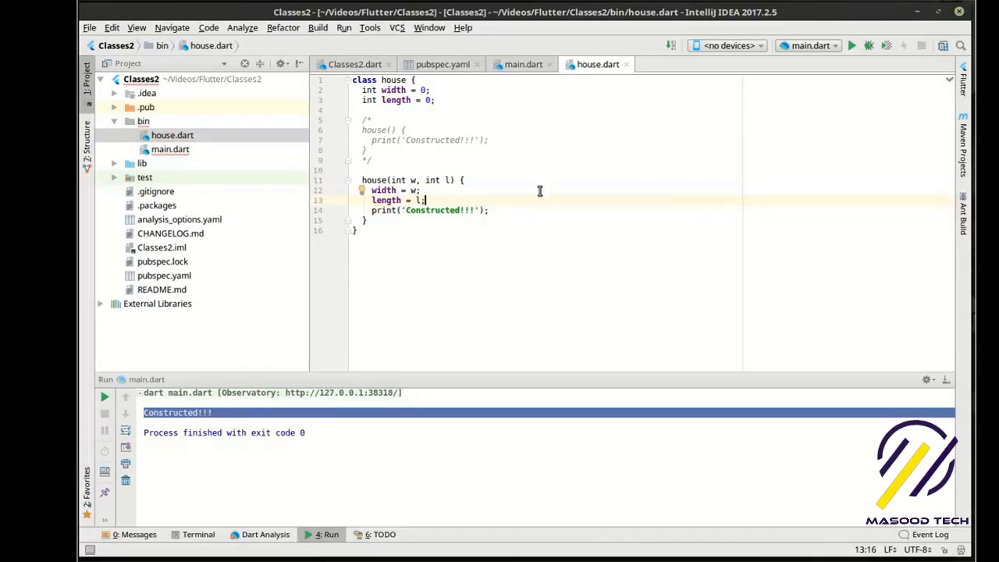
Replace the message with 'Width: $width, Length: $length'
double_click(440, 209)
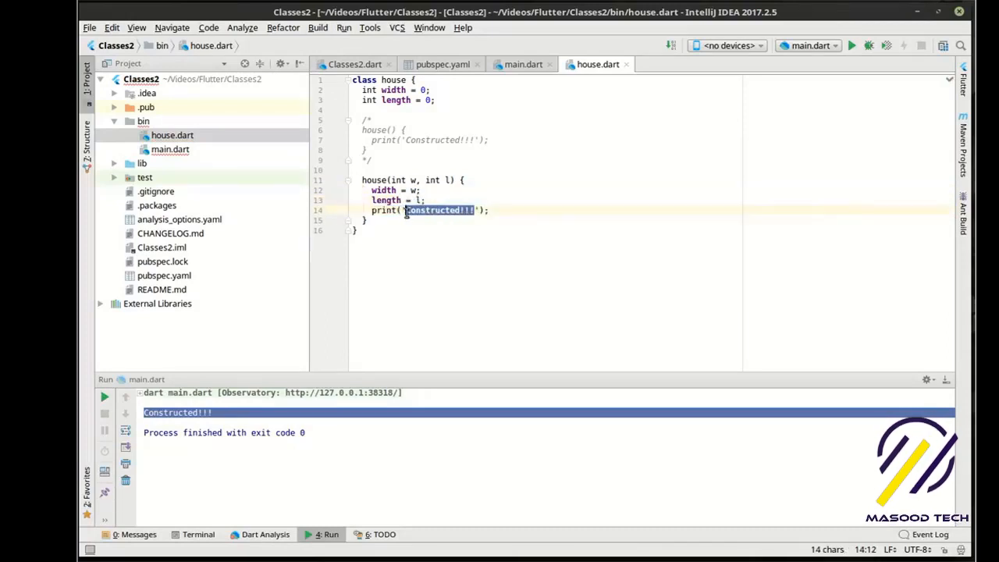
type("Wind")
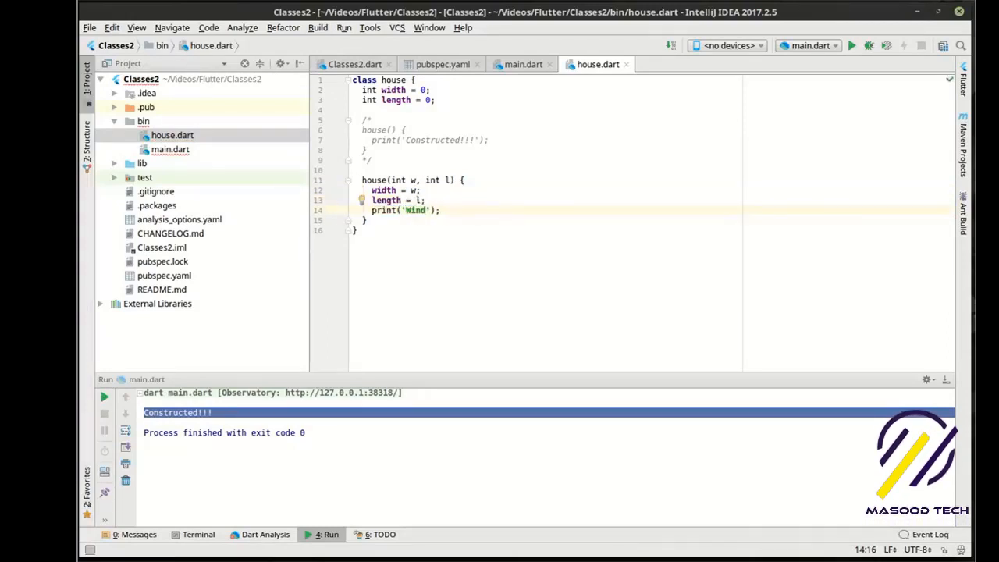
type("Width:")
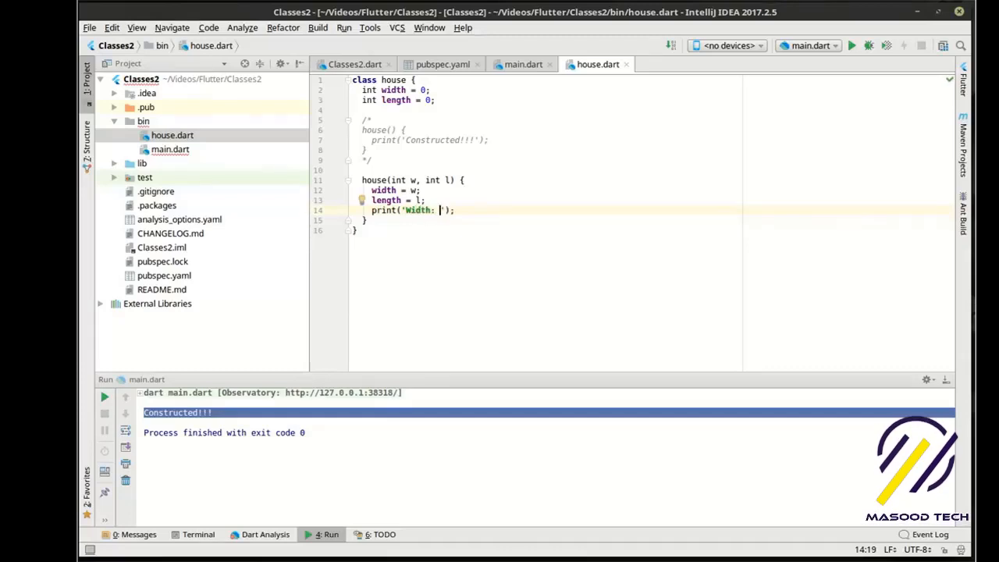
type("$width")
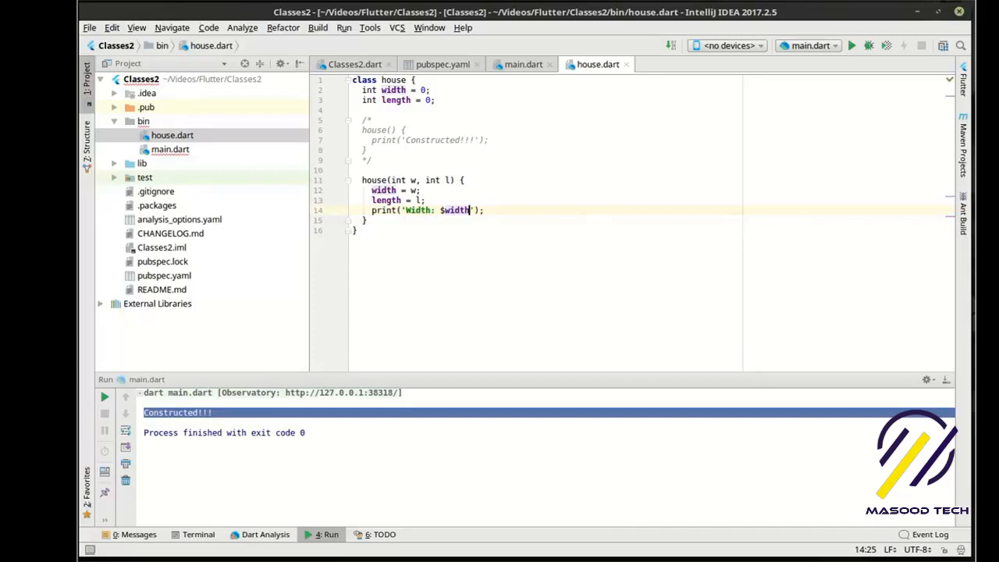
type(", Length:")
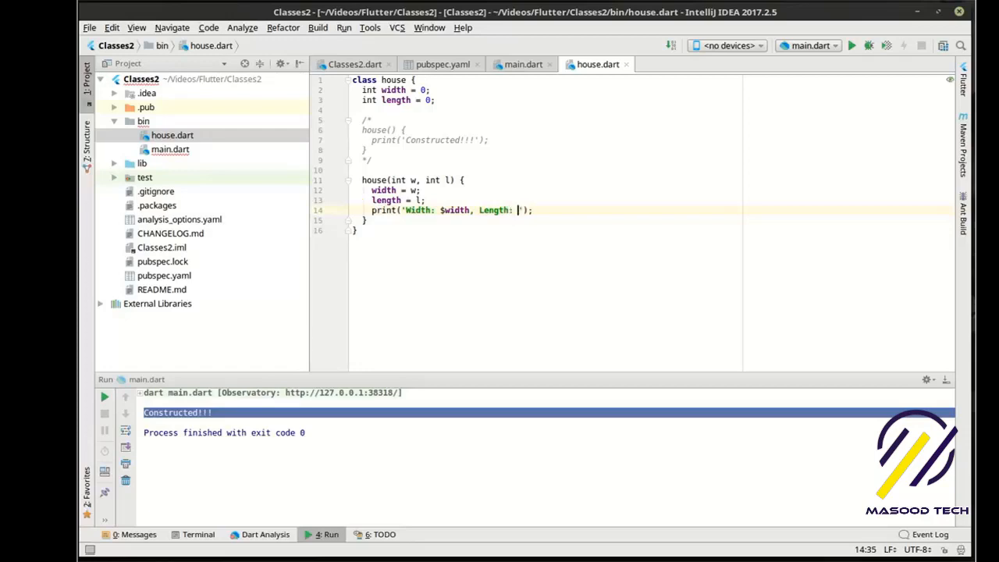
type("$length")
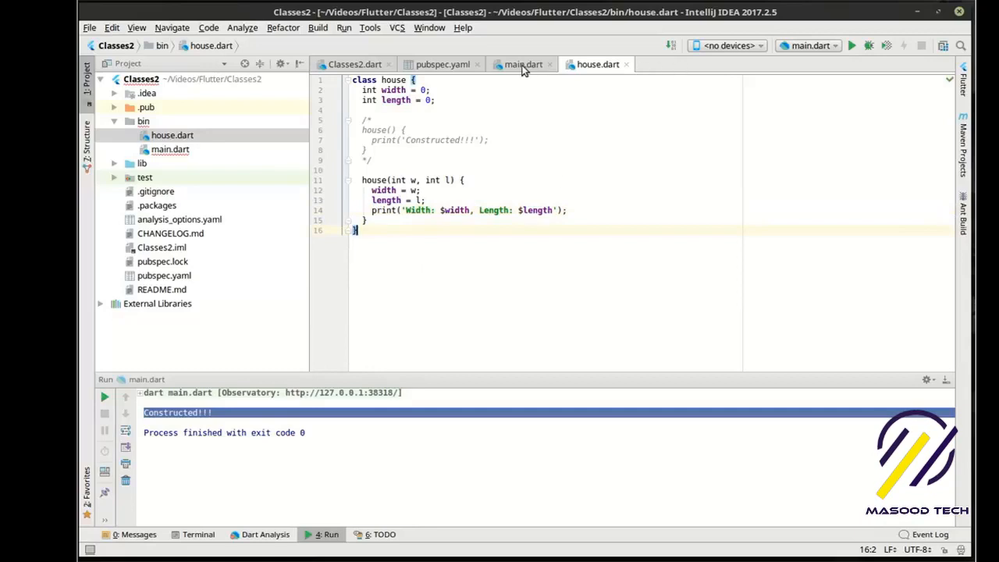
Run to see the NoSuchMethodError, then change main.dart to new house(5, 9) and rerun
left_click(852, 46)
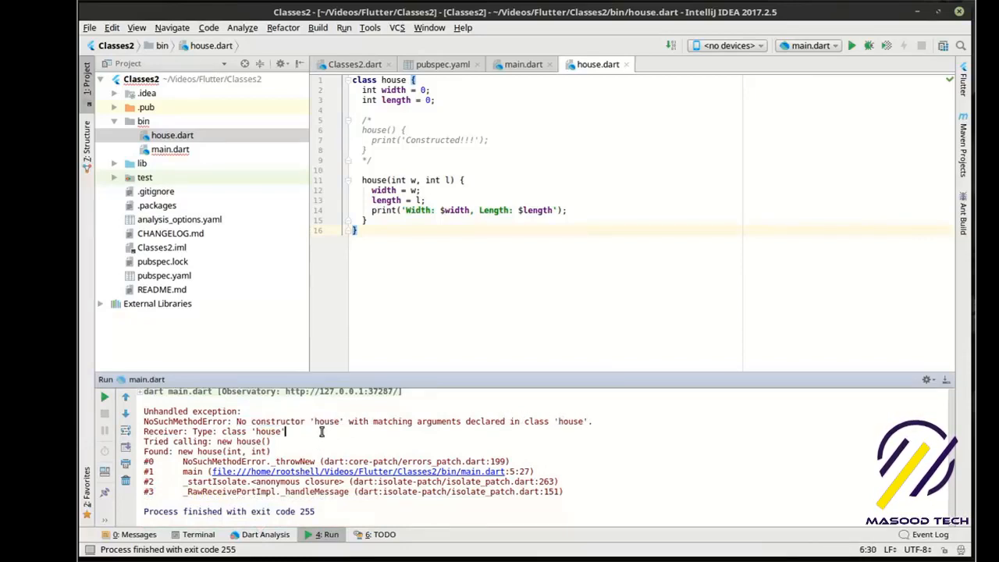
left_click(523, 64)
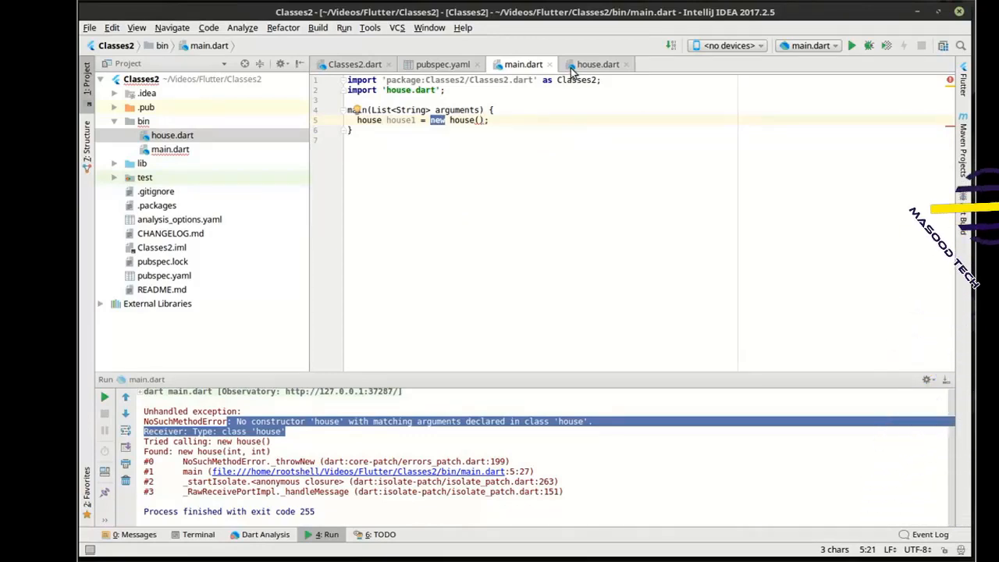
left_click(598, 64)
type("5, 9")
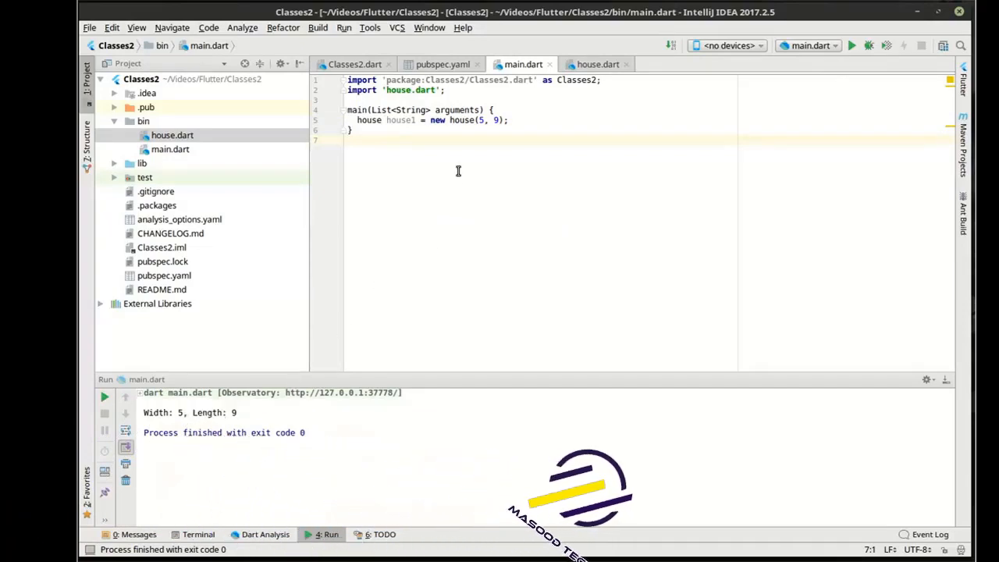
Wrap house constructor params in braces with w defaulting to 5, then run for Width: 6
left_click(596, 64)
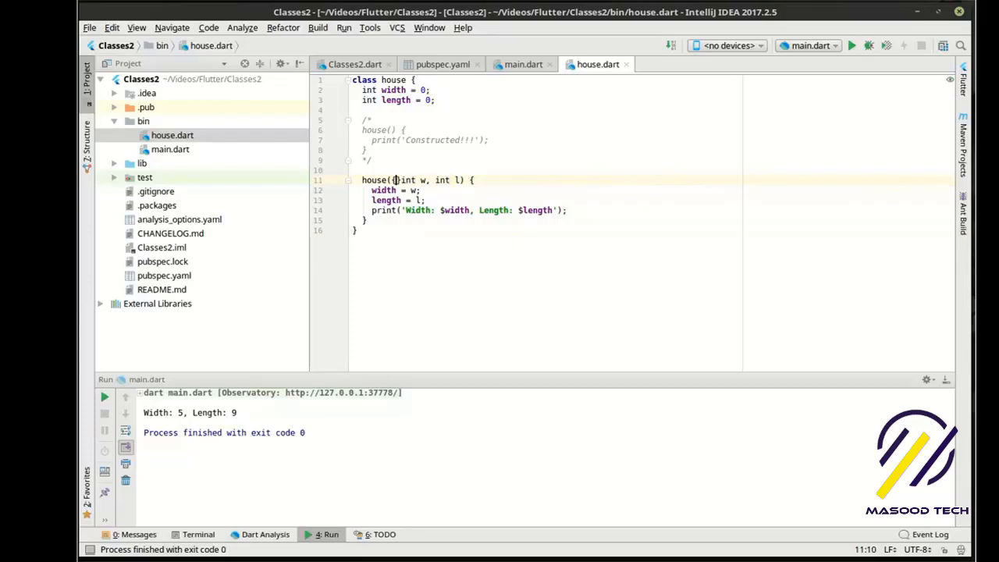
type("{")
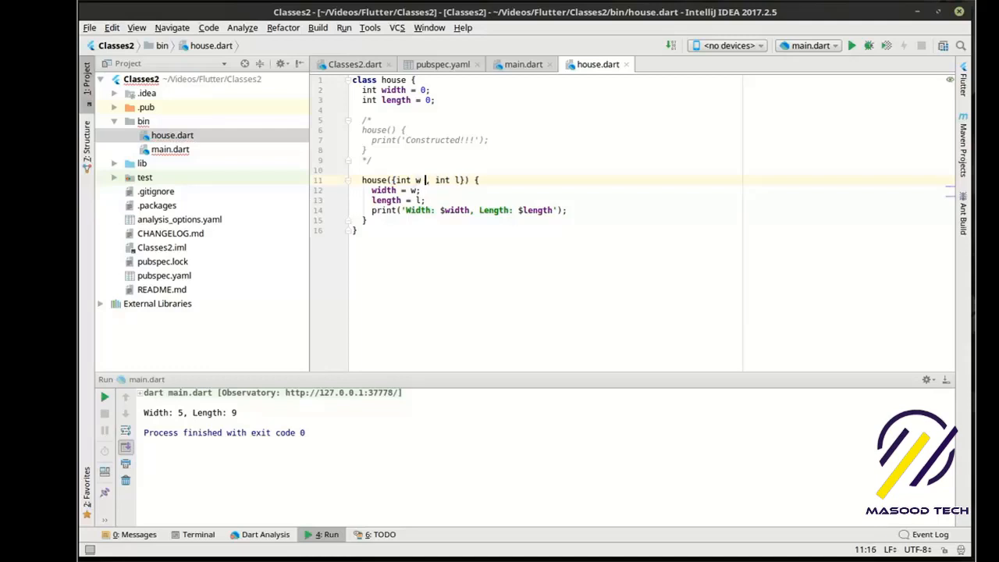
type("=5")
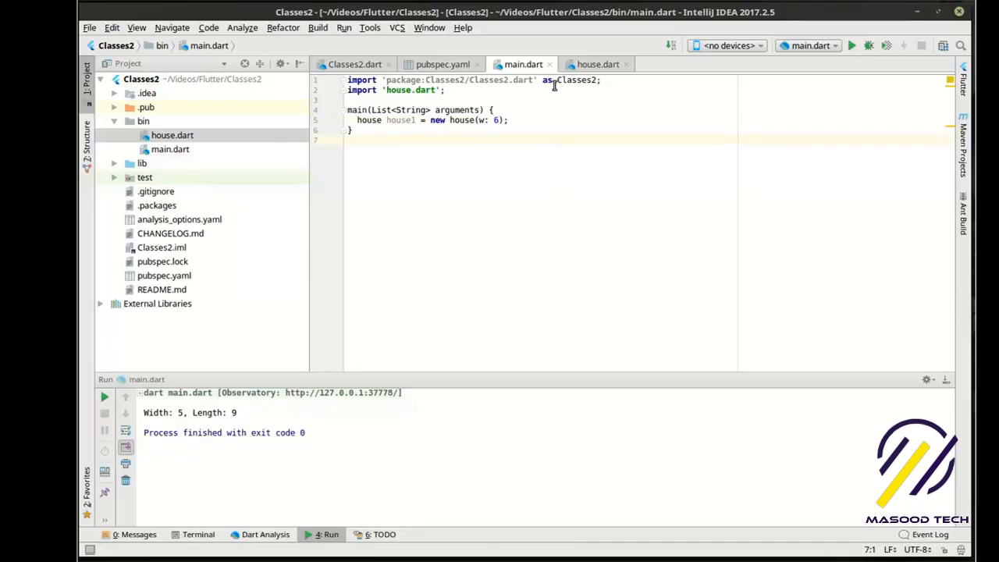
left_click(850, 43)
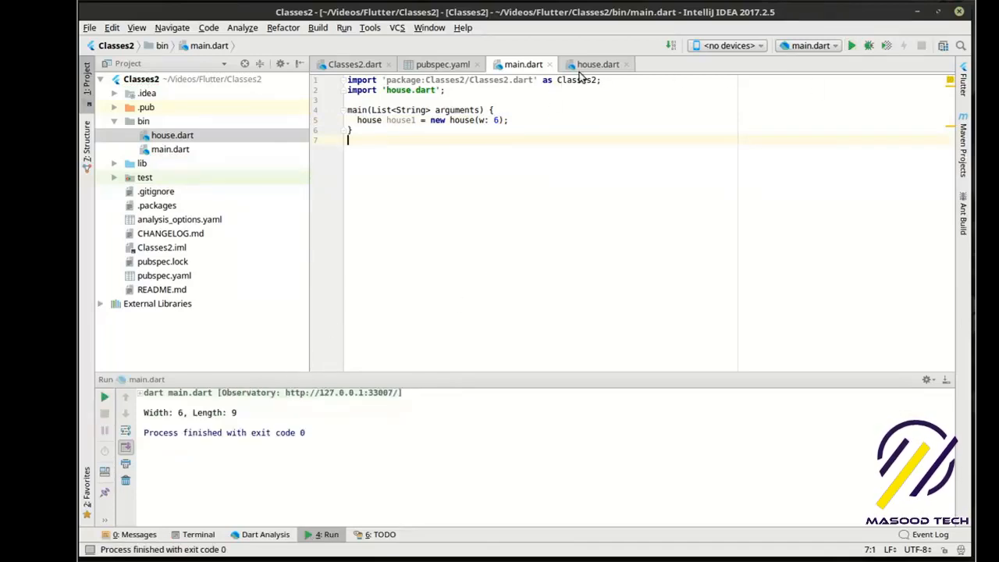
Give the constructor defaults w = 5 and l = 9 while main keeps passing w: 6
left_click(598, 64)
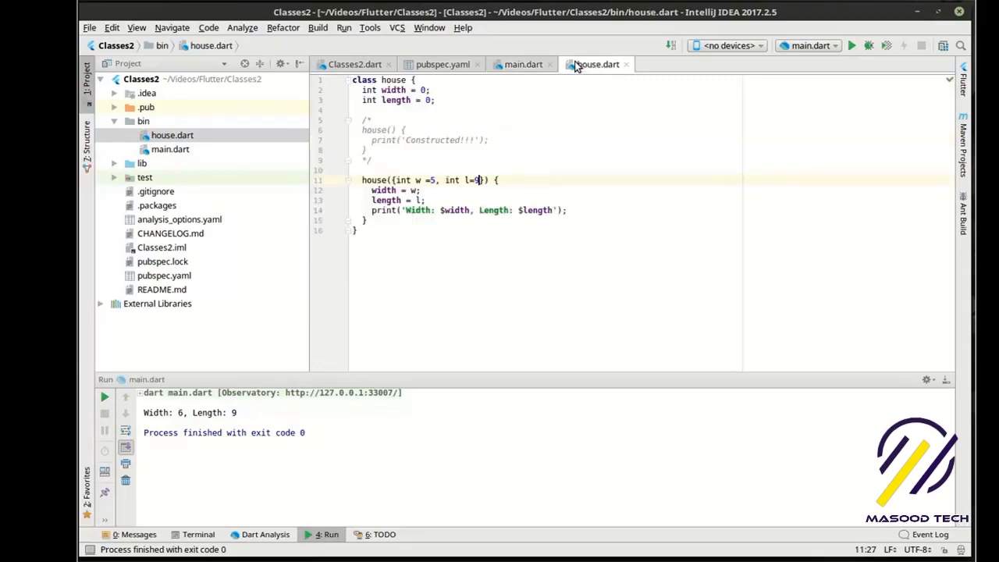
mouse_move(596, 64)
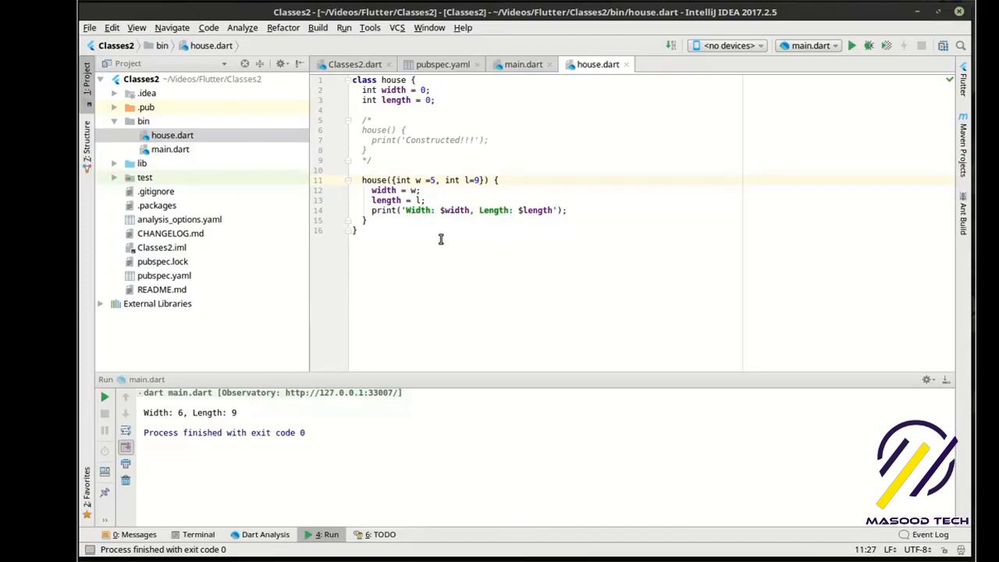
left_click(396, 222)
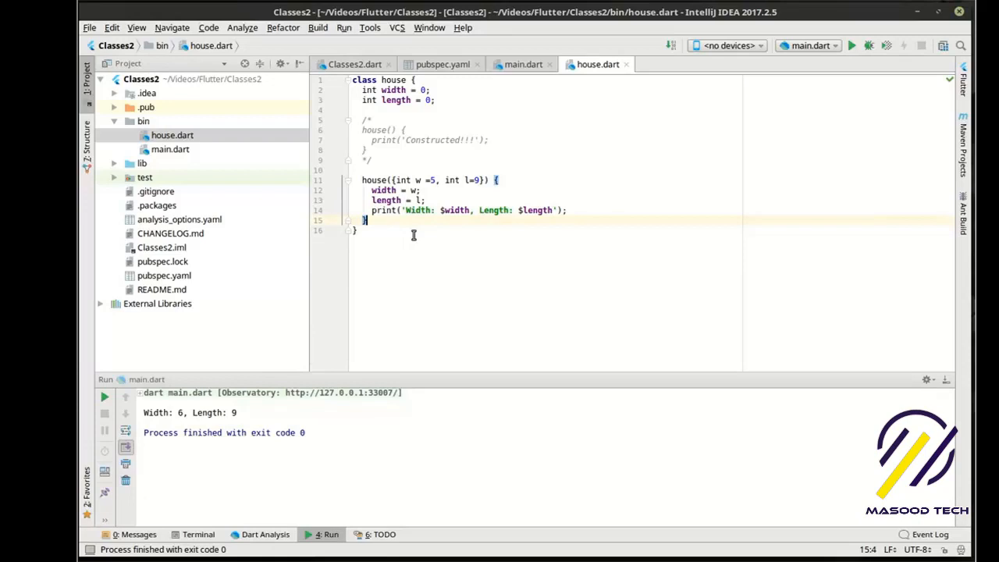
mouse_move(338, 190)
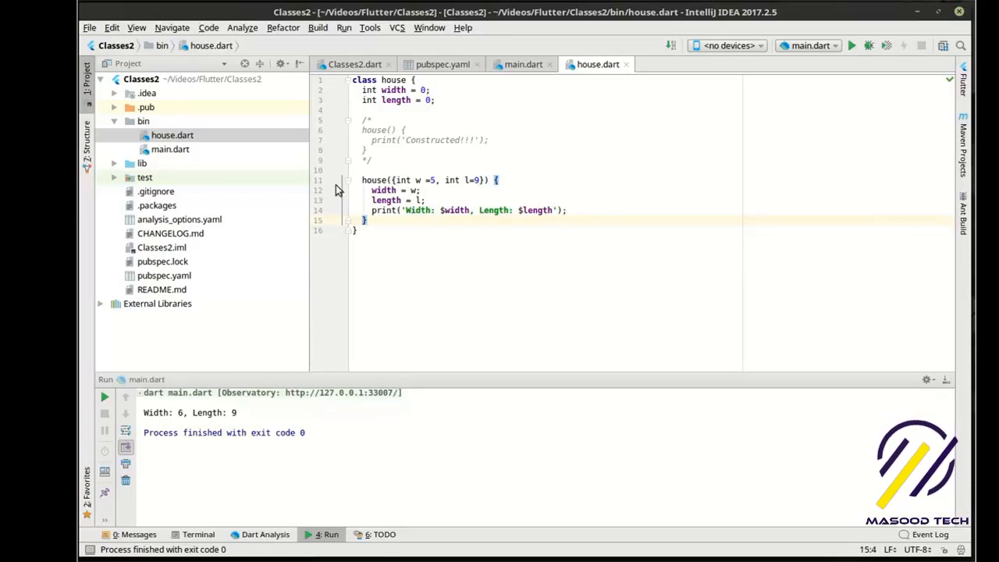
left_click(523, 64)
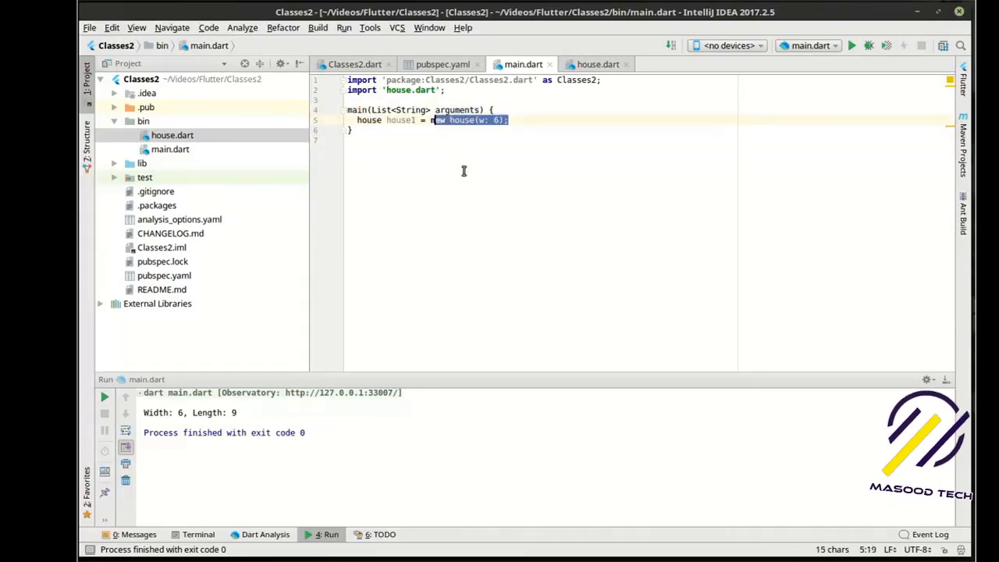
left_click(348, 141)
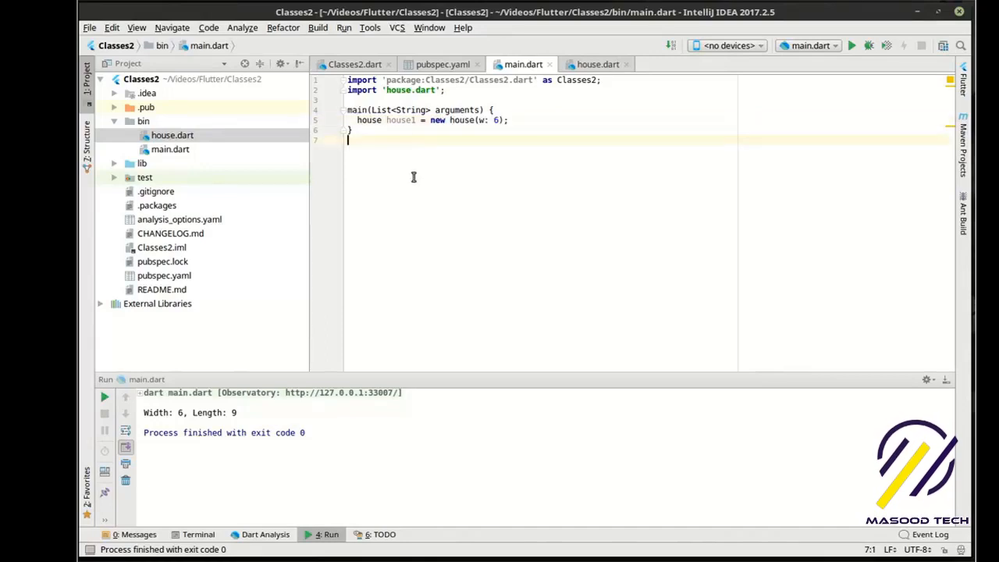
Add a void test() function holding the house1 creation and call test(); from main
left_click(351, 130)
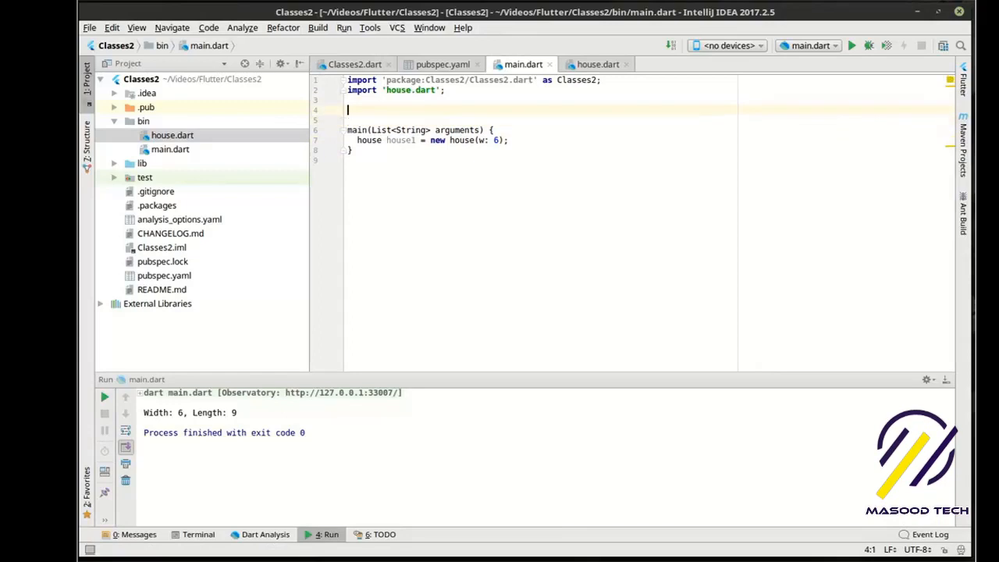
type("void test")
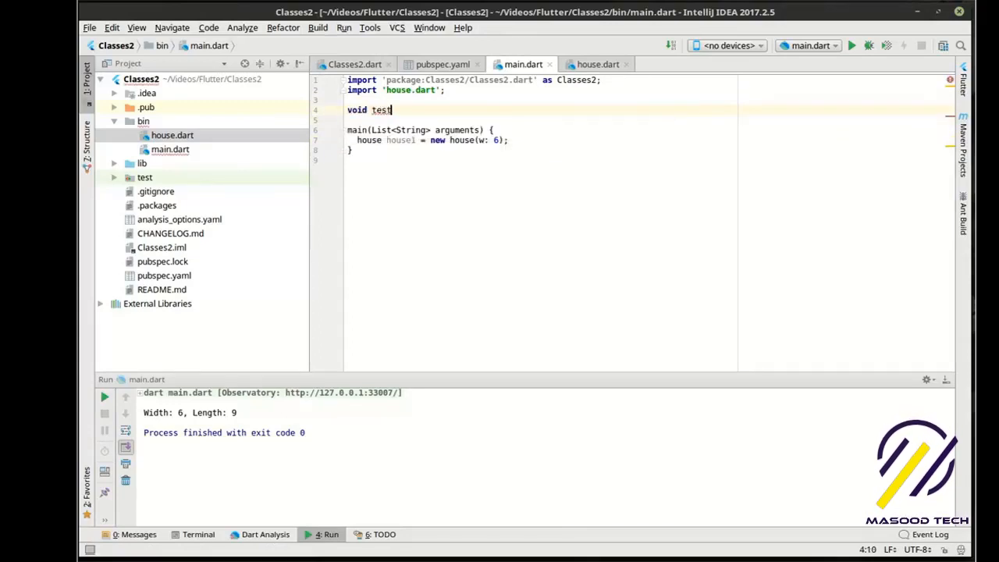
type("() {")
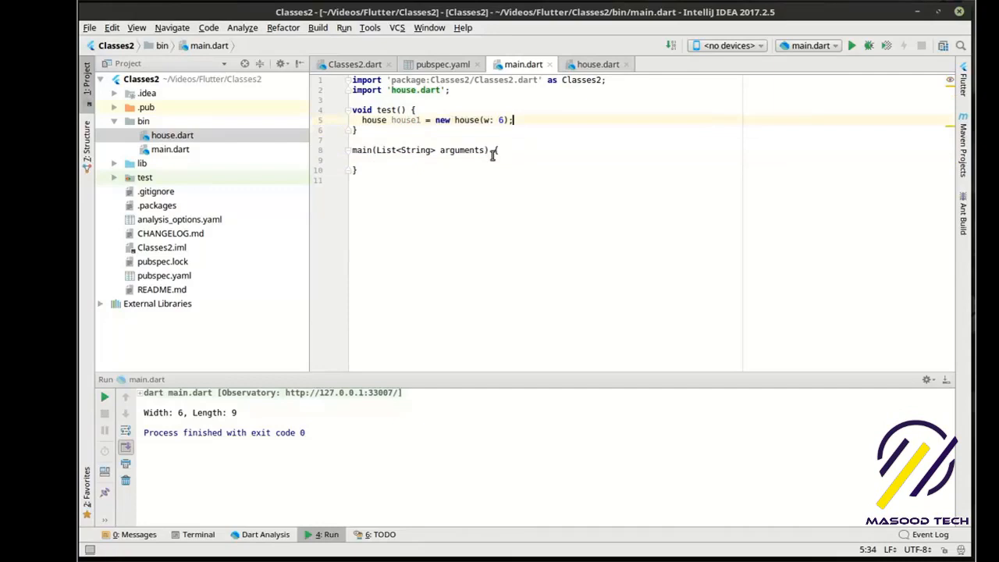
type("test();")
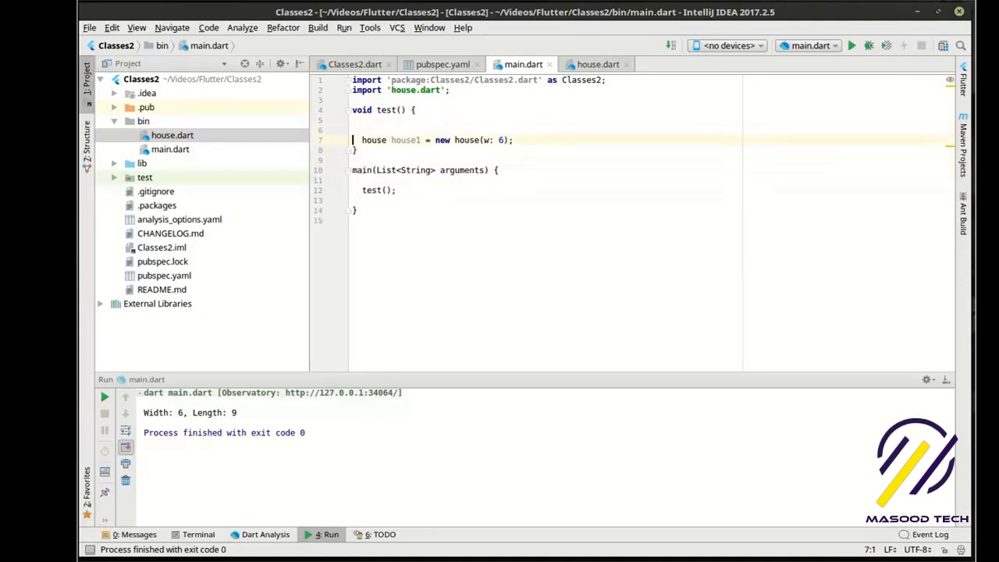
Comment the lines with //Constructor and //Flagged for garbage collection
type("//")
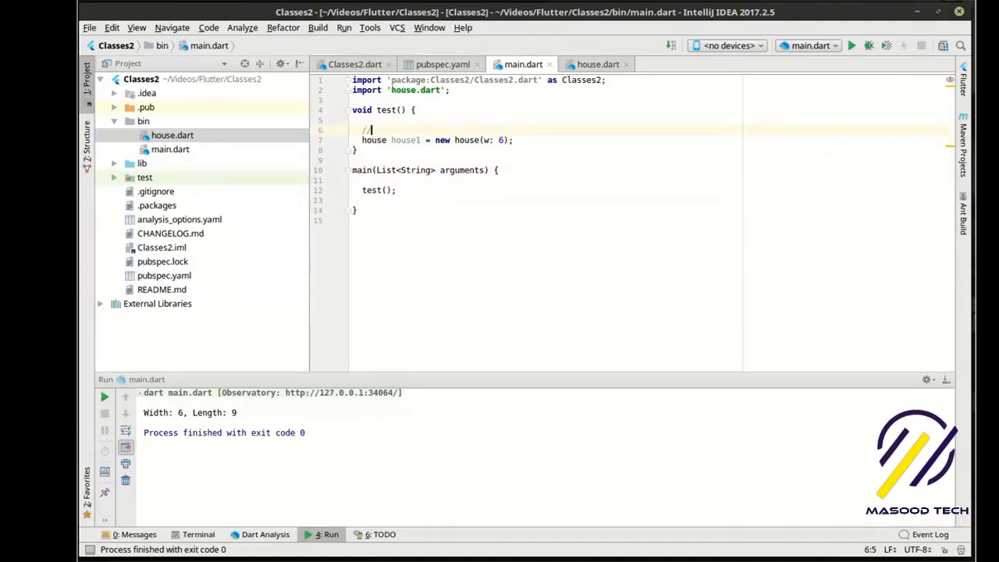
type("Constructor")
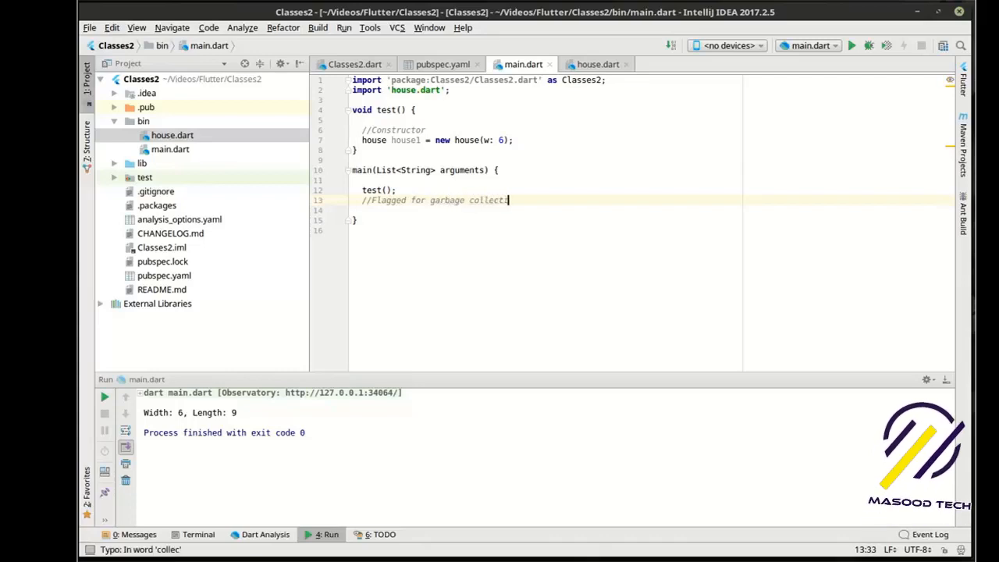
type("on")
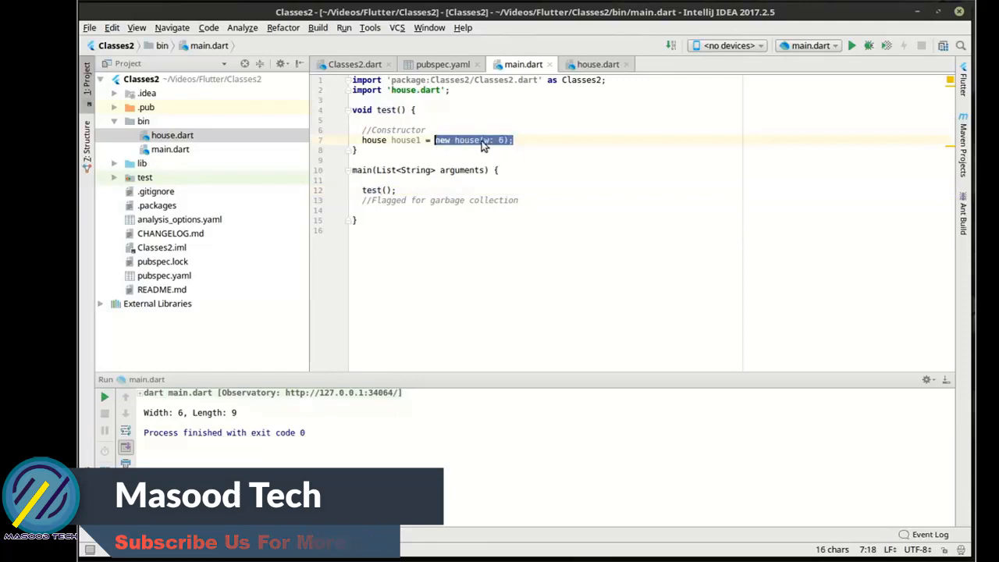
Reopen house.dart and add blank lines after the named-parameter constructor
left_click(598, 64)
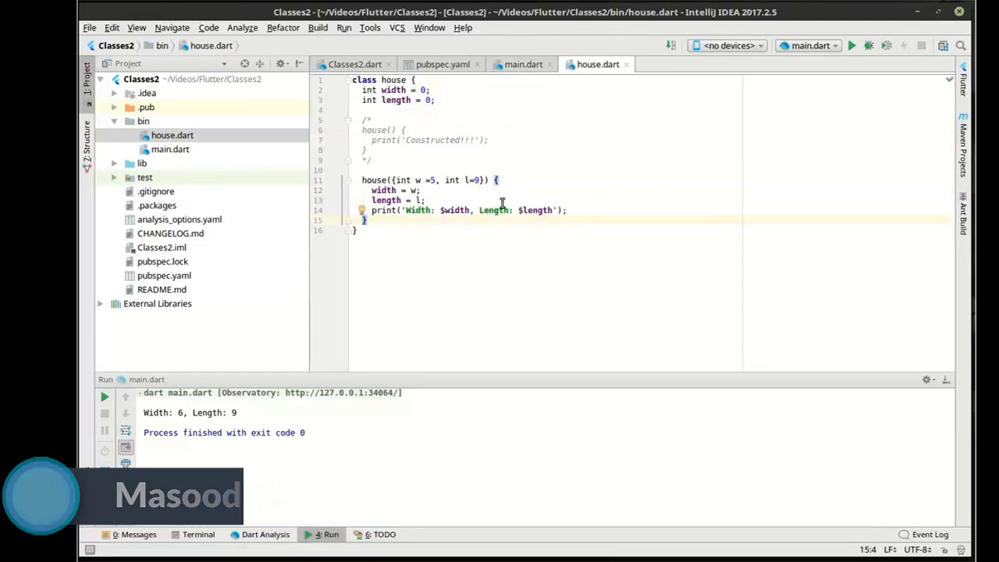
left_click(523, 64)
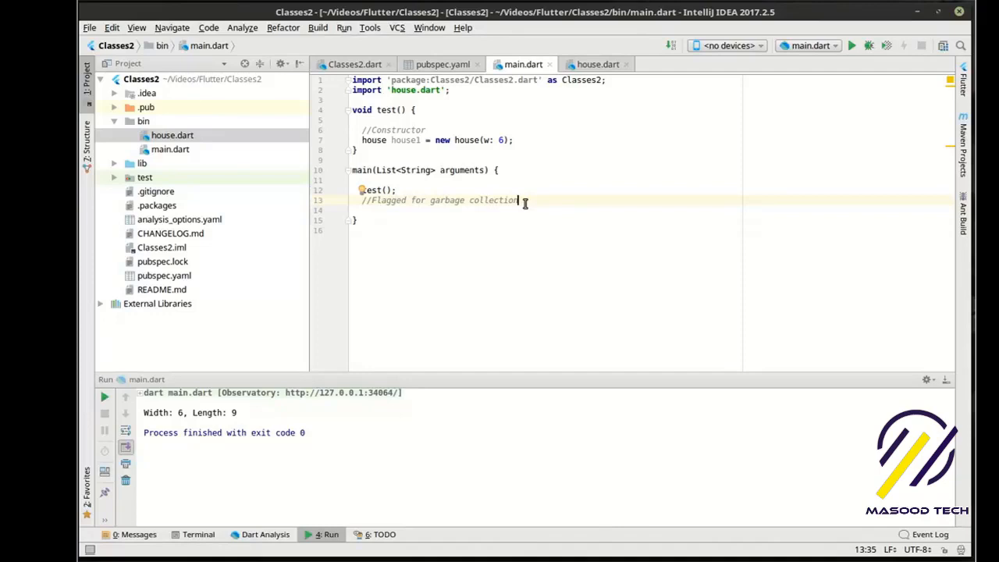
mouse_move(554, 150)
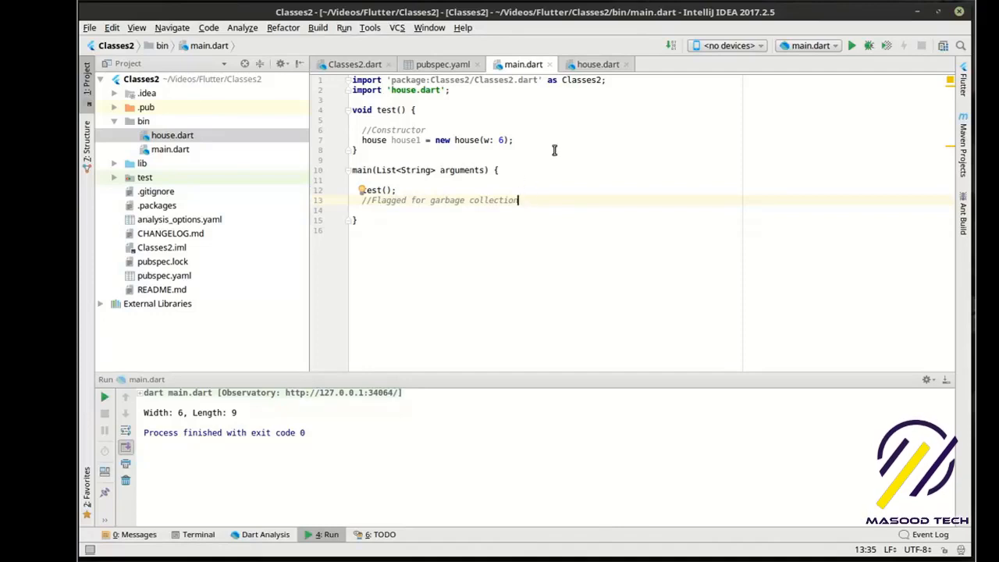
left_click(598, 64)
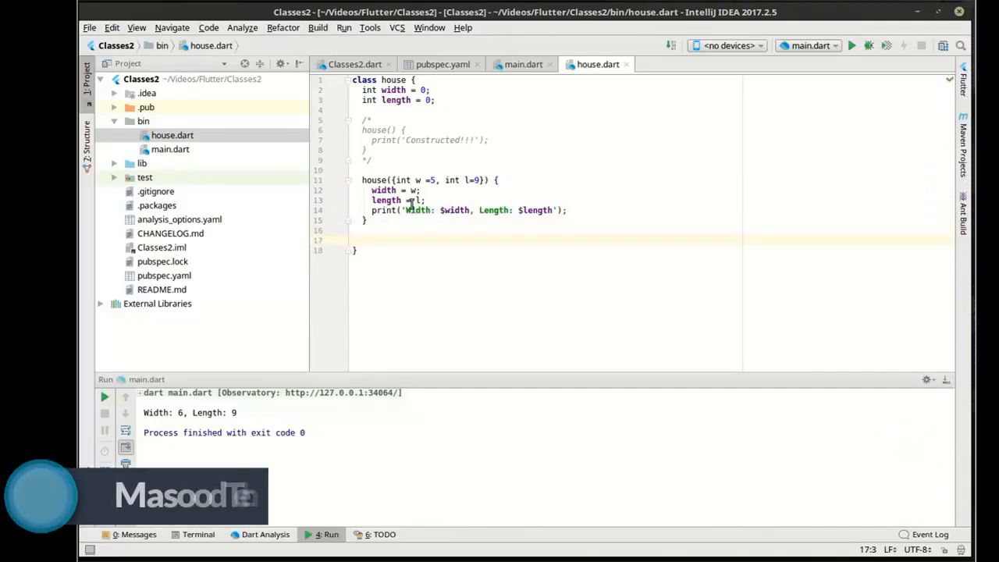
Add a trial void dispose() method in house and call house1.dispose(); in test()
type("void")
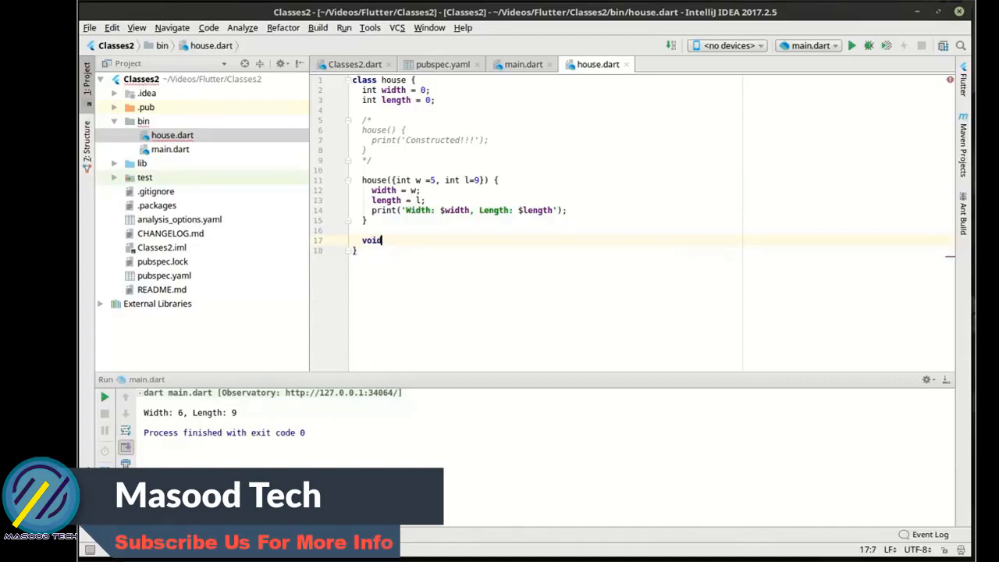
type("dispose() {")
type("print('kill me now');")
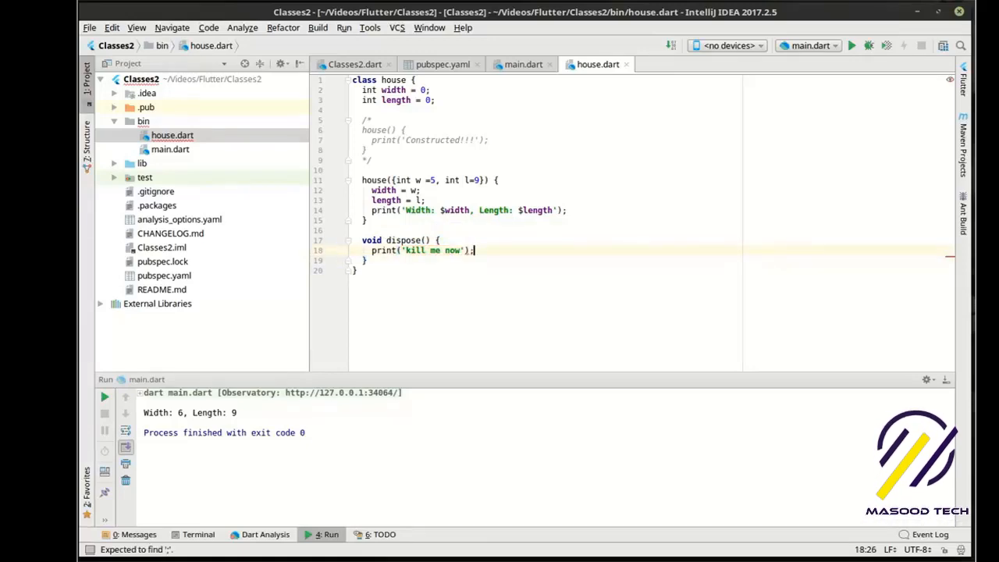
left_click(523, 64)
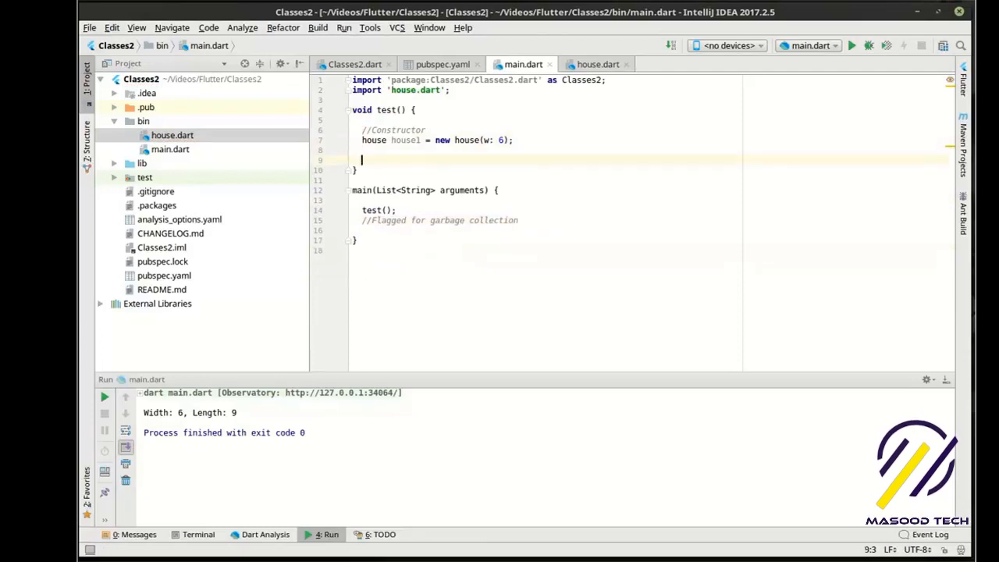
type("house1.")
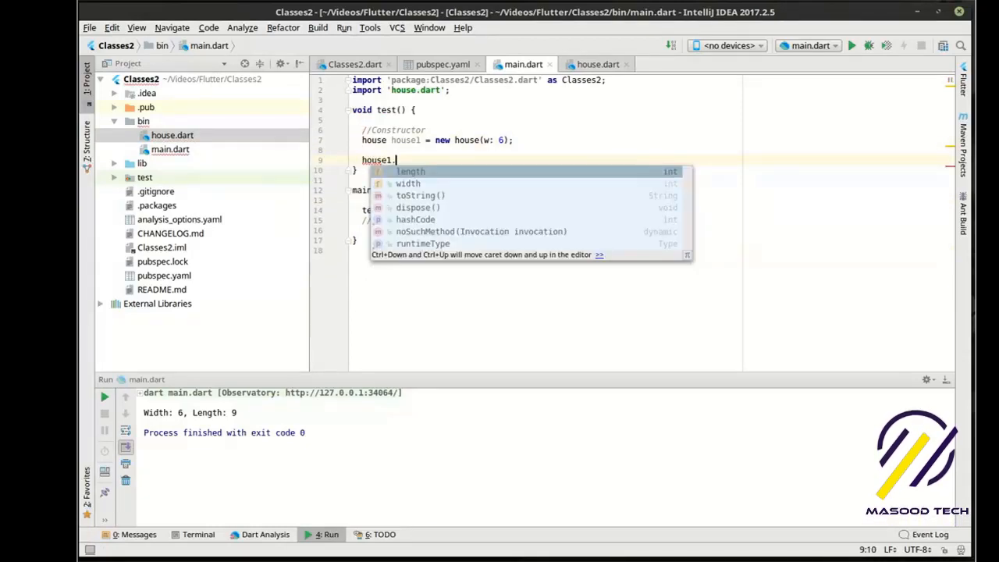
type("dispose();")
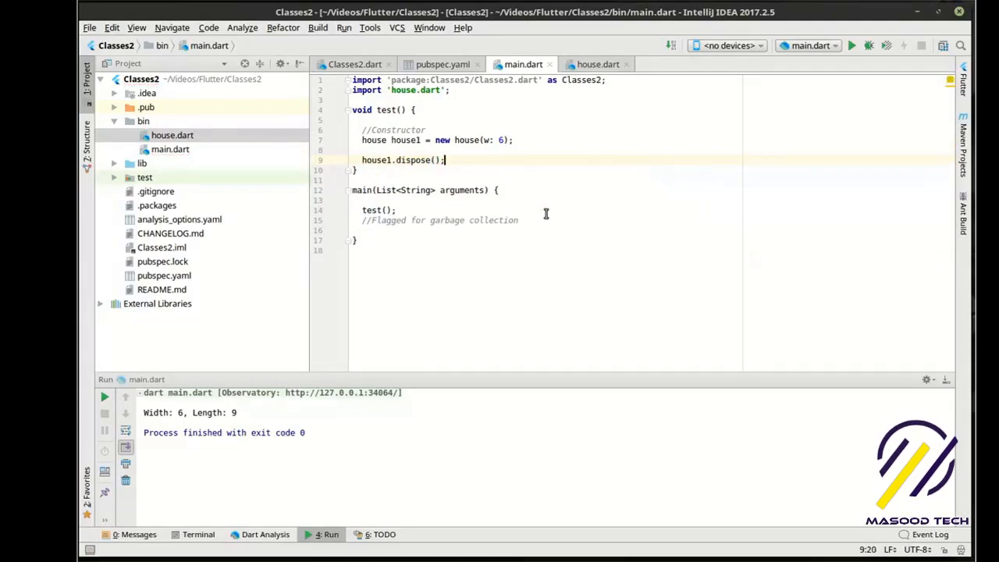
Edit the dispose message, then remove the dispose method and its call from main.dart
left_click(598, 64)
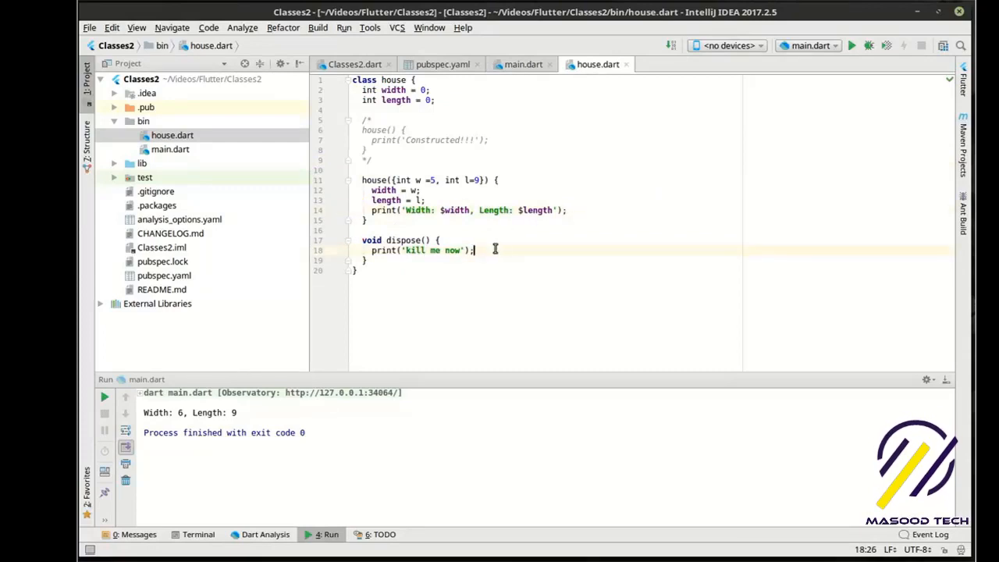
double_click(428, 250)
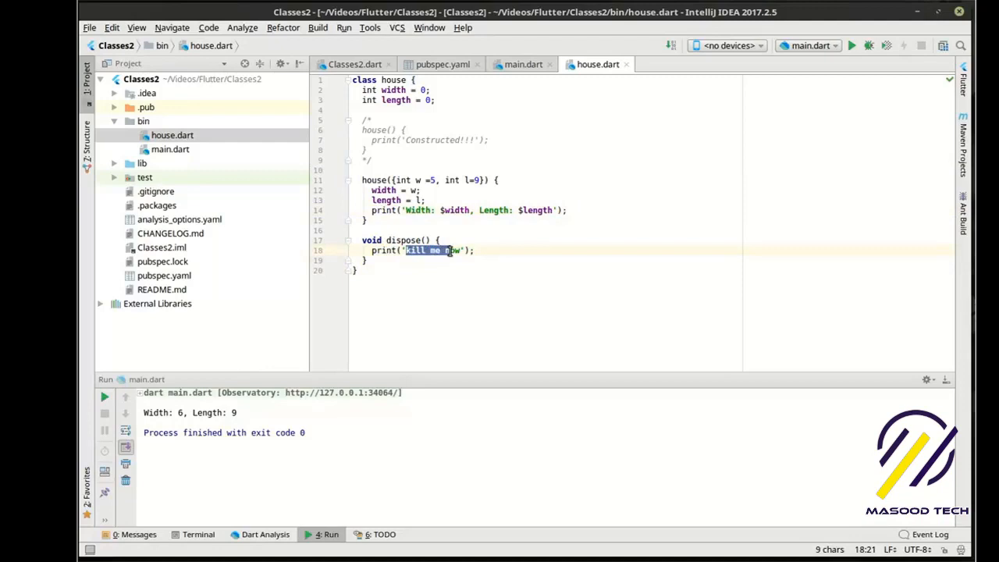
type("Clos")
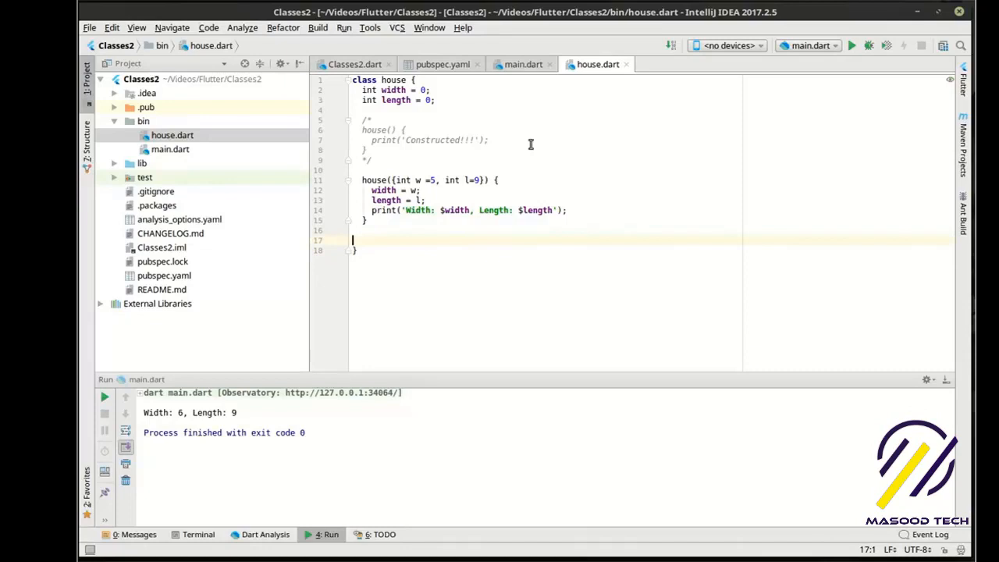
left_click(523, 64)
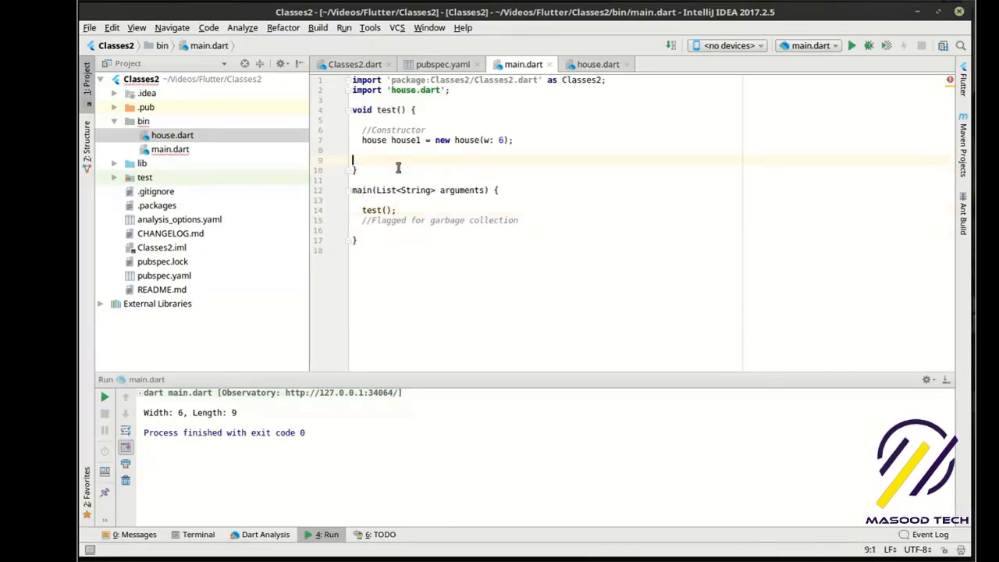
key("Backspace")
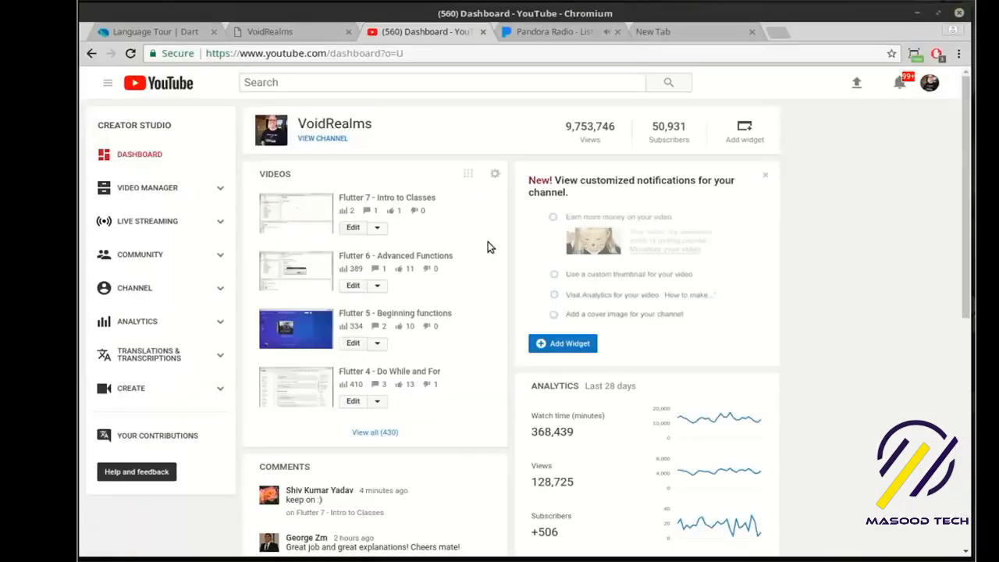
Switch to the VoidRealms site and view the Tutorials page about source code moving to GitHub
left_click(281, 31)
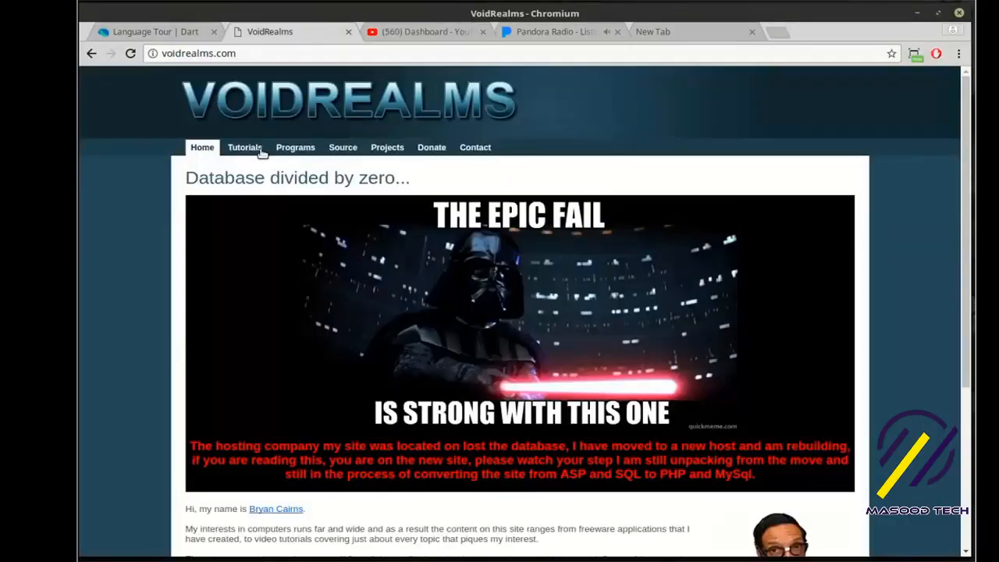
left_click(243, 147)
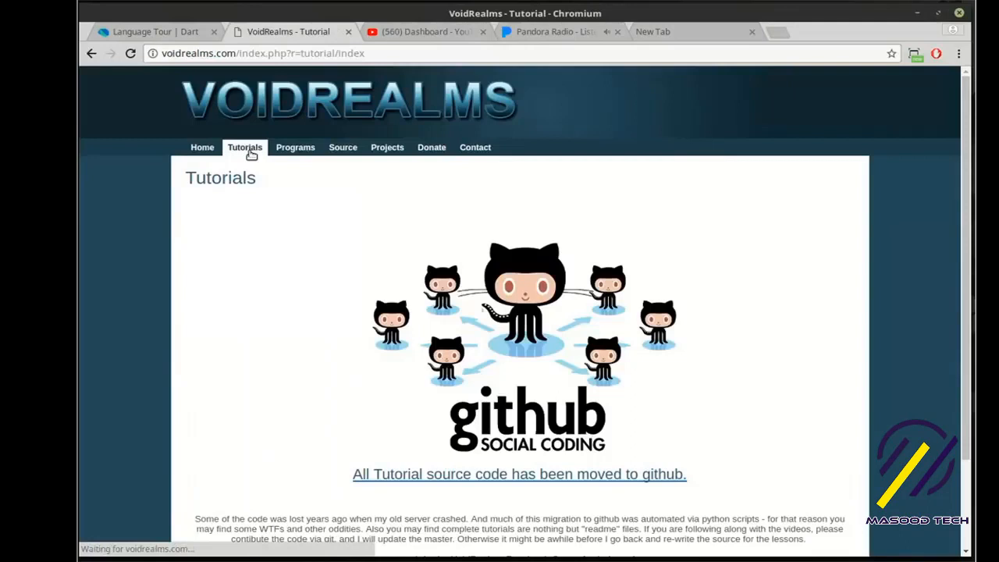
mouse_move(456, 315)
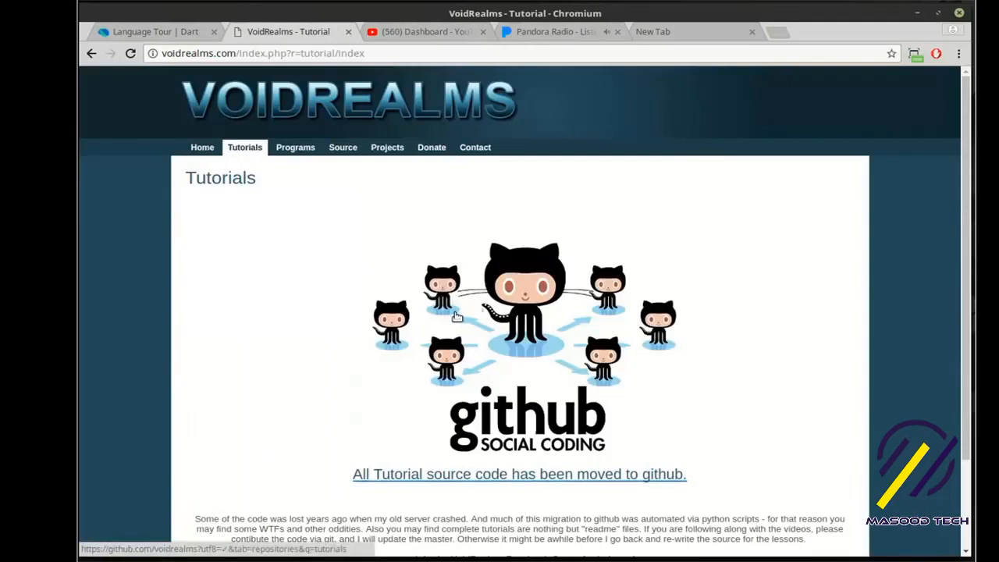
mouse_move(477, 314)
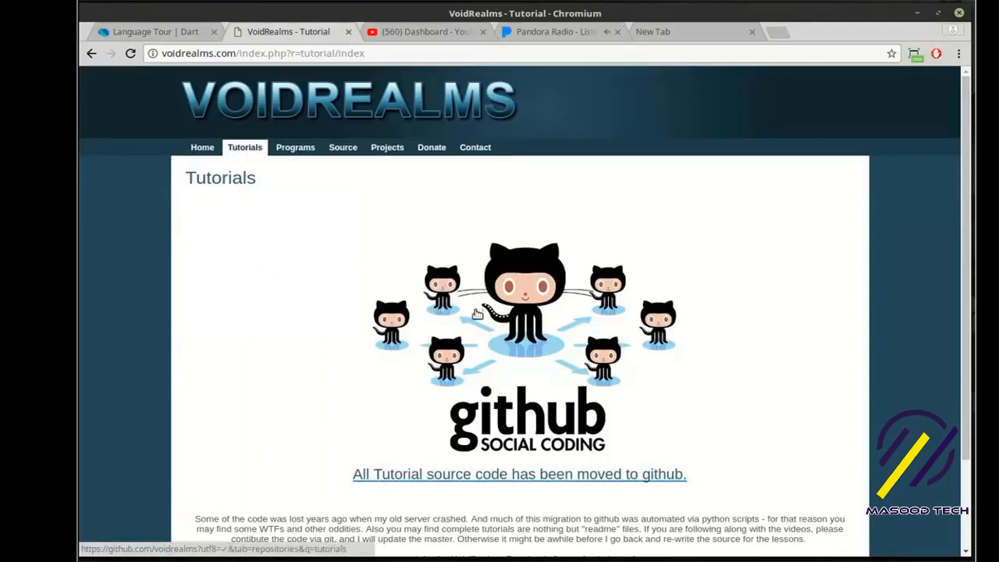
scroll("down", 3)
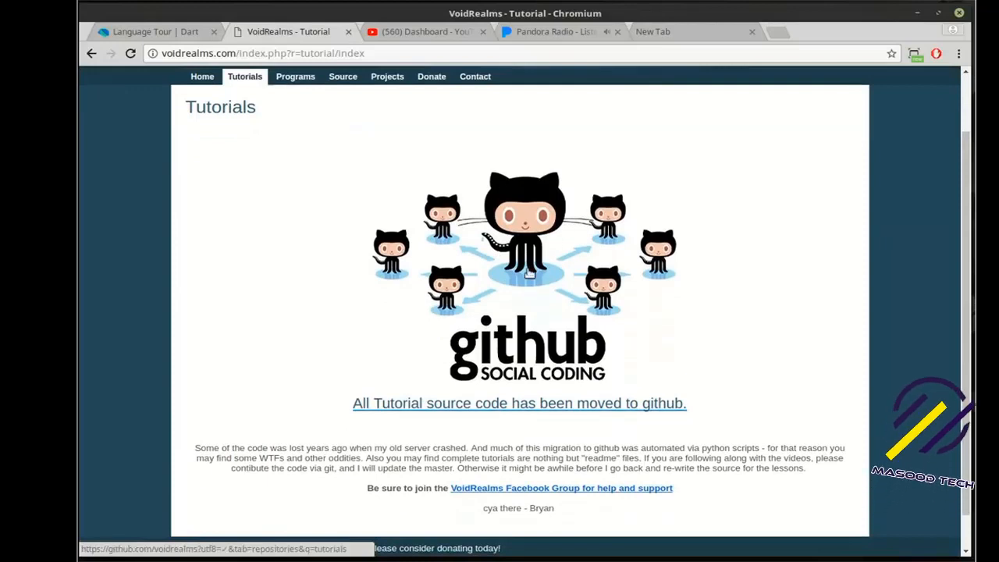
mouse_move(682, 326)
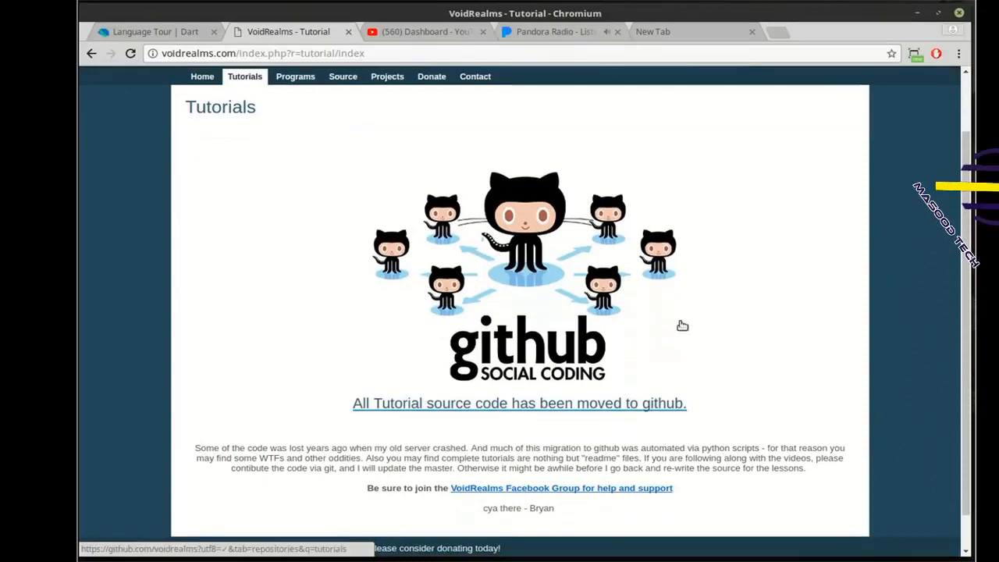